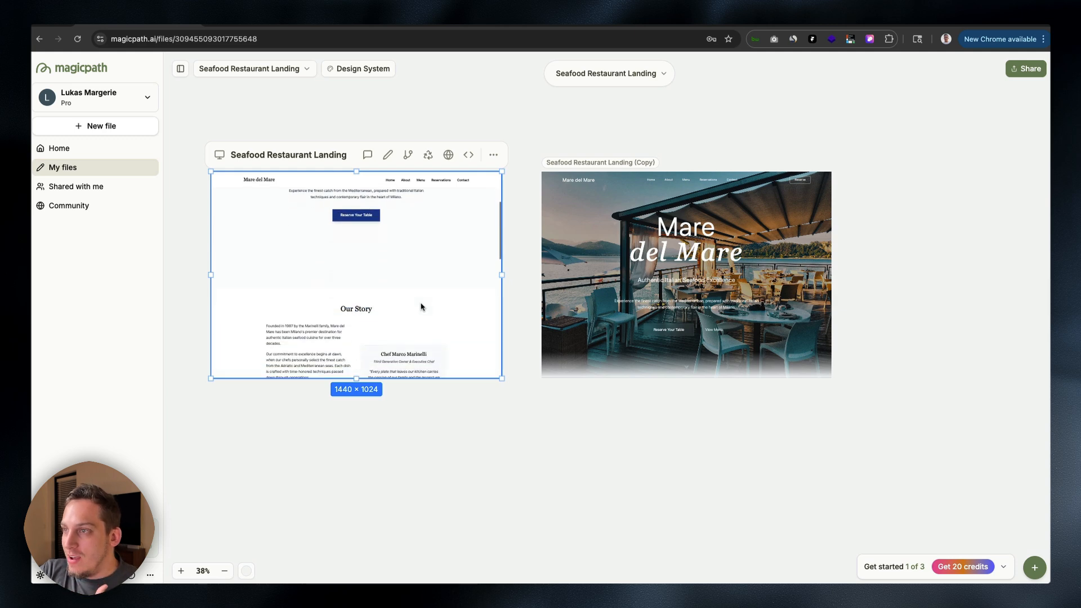
- Bring up the minimal landing page's build conversation and look over its Menu Highlights dishes and prices
scroll(down, 3)
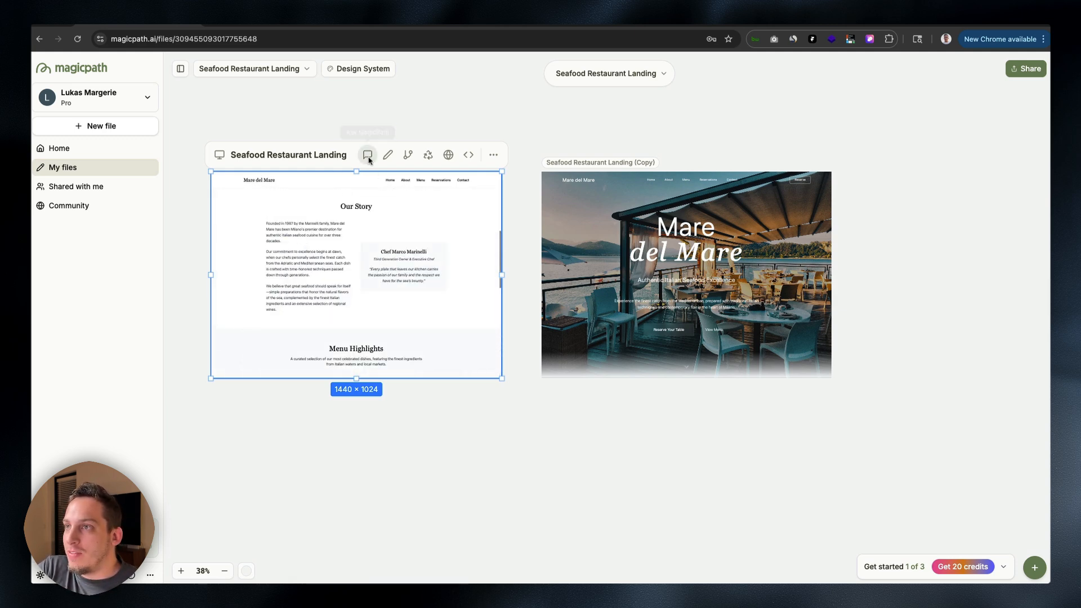
click(368, 154)
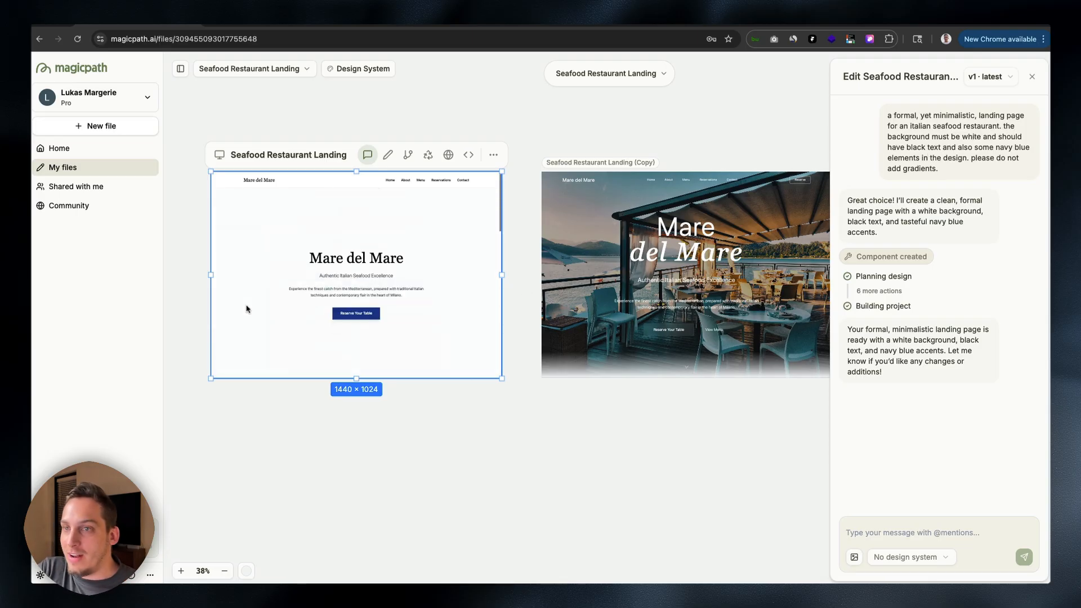
scroll(down, 3)
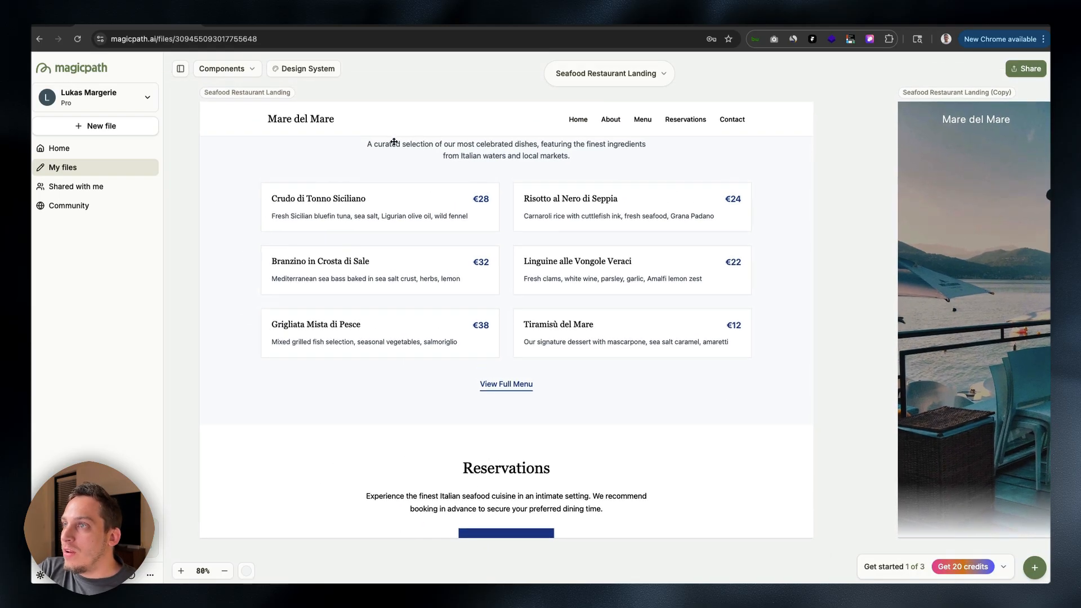
- Enter style editing on the photo-themed copy and show the Our Story chef portrait's Appearance and image settings
click(318, 198)
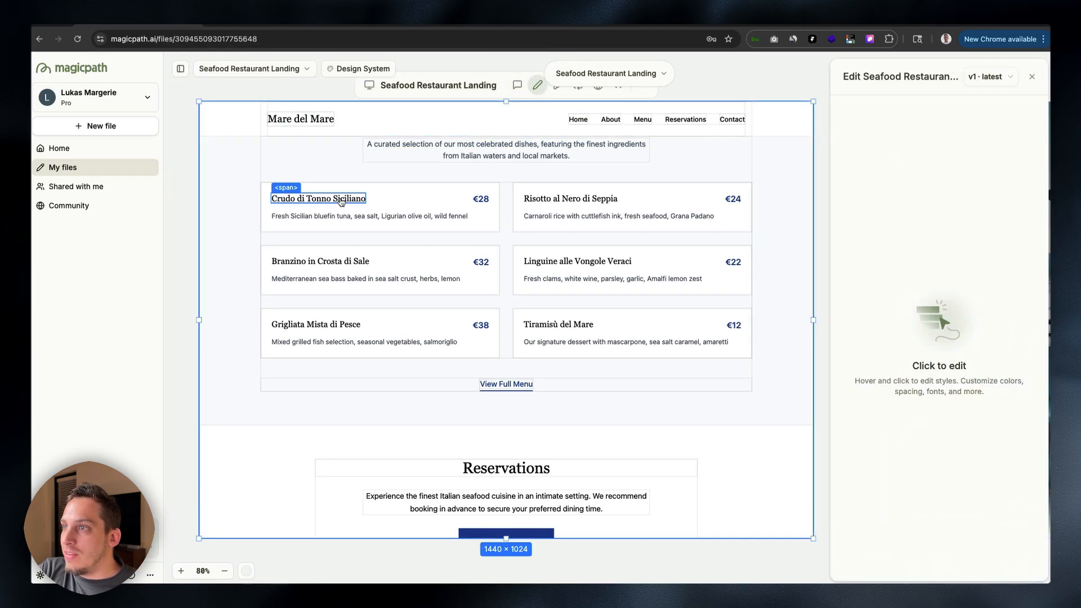
click(318, 198)
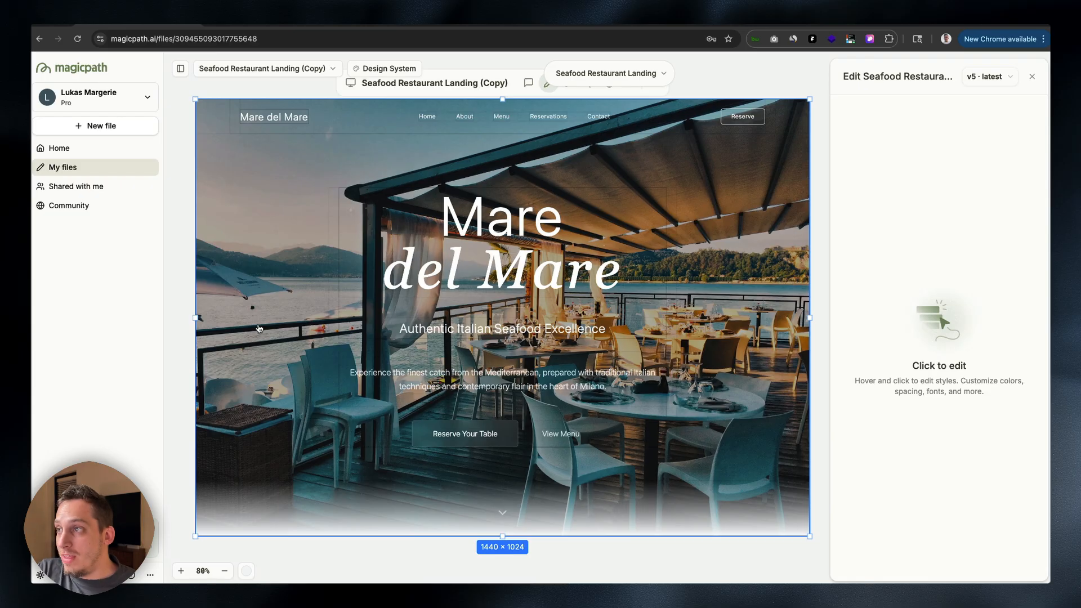
scroll(down, 3)
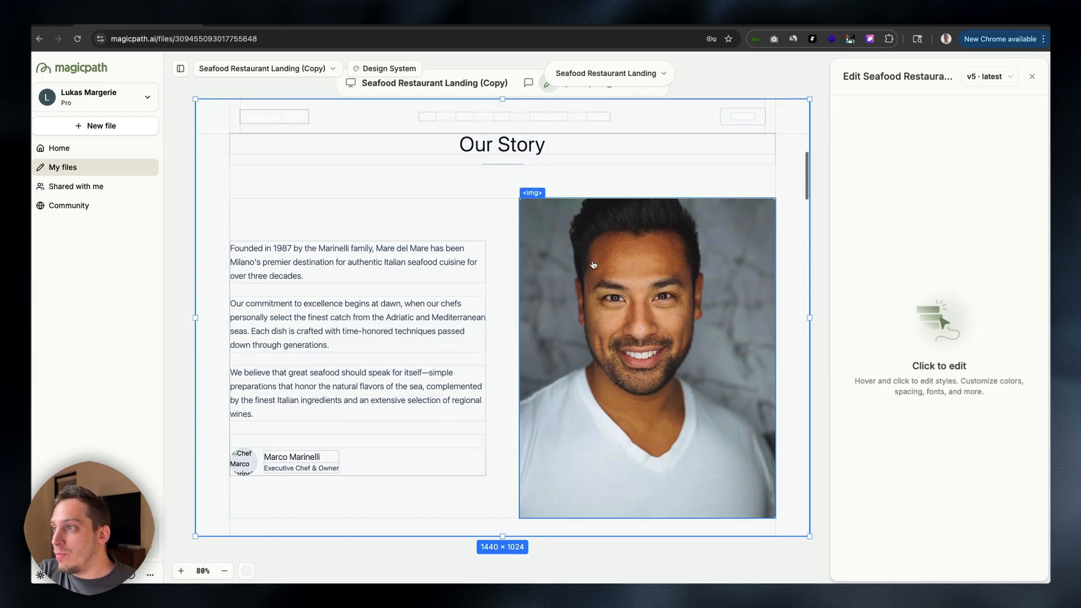
click(647, 359)
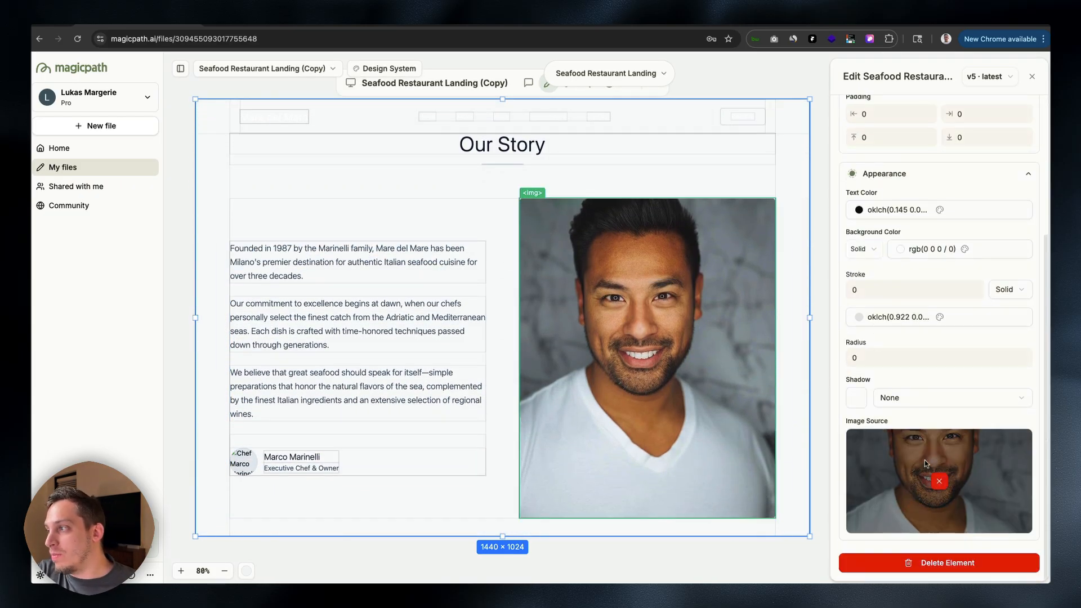
click(939, 483)
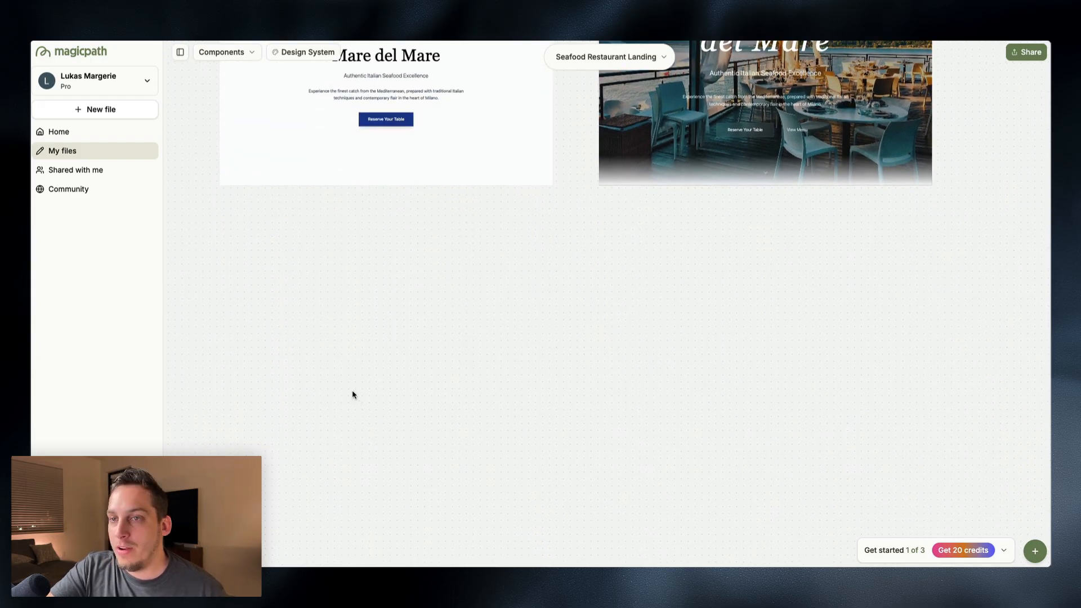
mouse_move(284, 353)
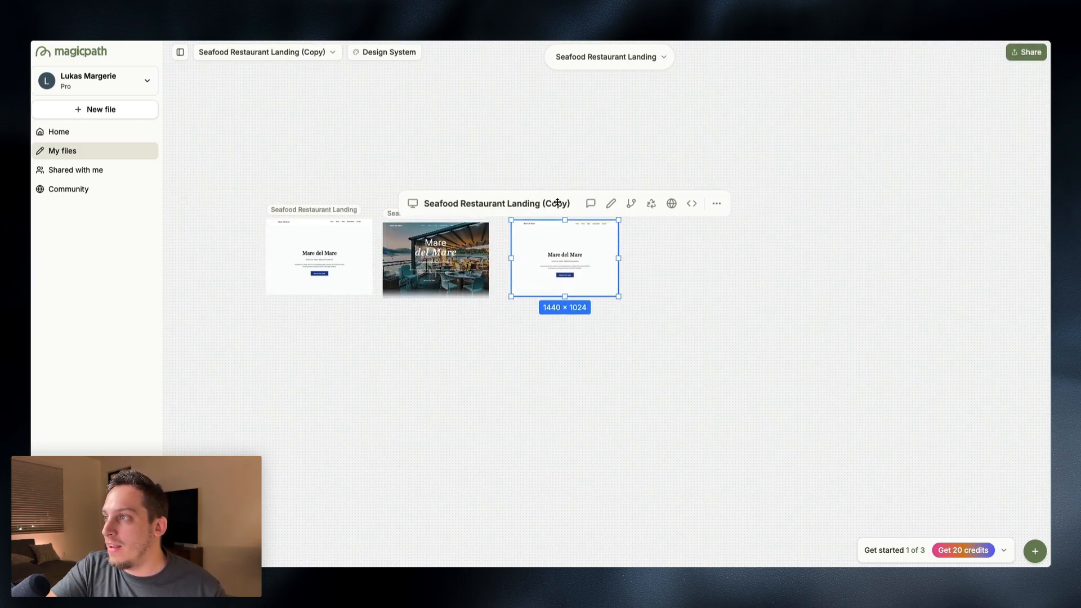
- Duplicate the white minimal landing page as a third frame to the right
click(591, 203)
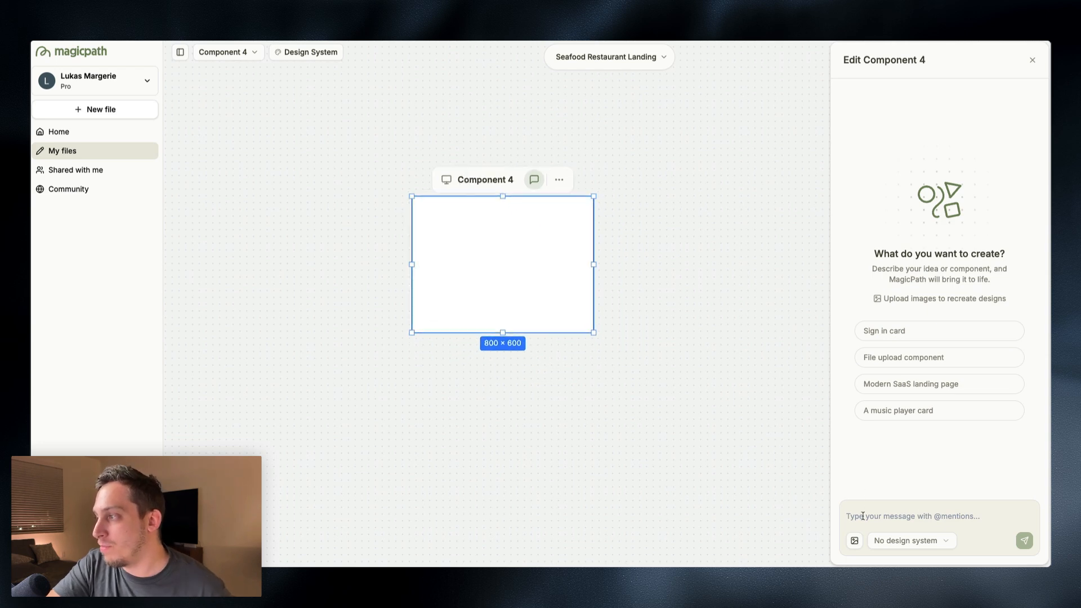
mouse_move(914, 512)
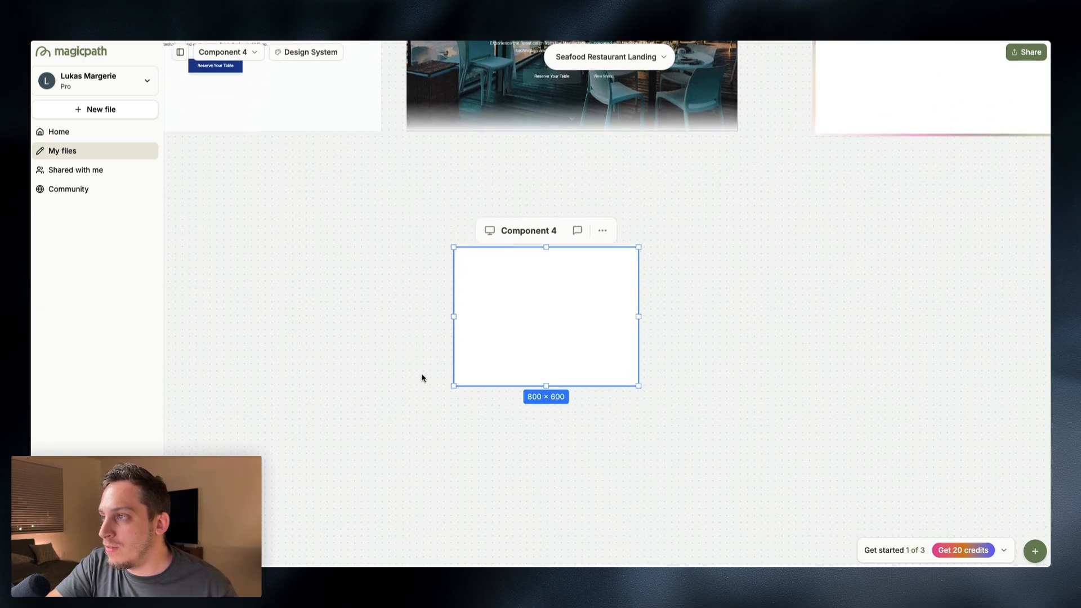
- Start a prompt for the blank component that mentions the minimal landing page
click(578, 214)
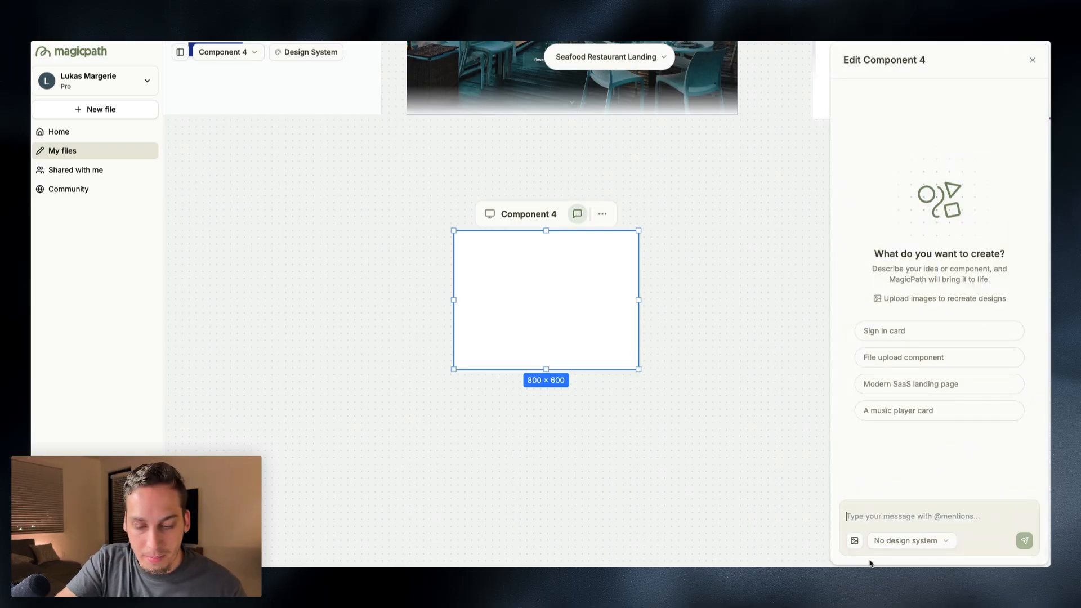
text(build a website and include @)
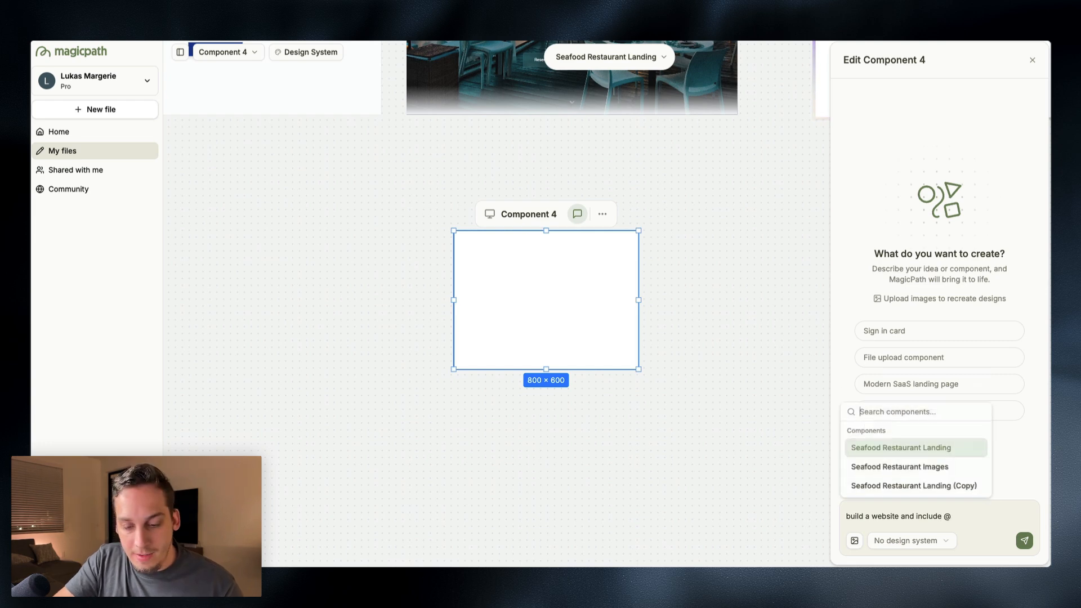
mouse_move(956, 474)
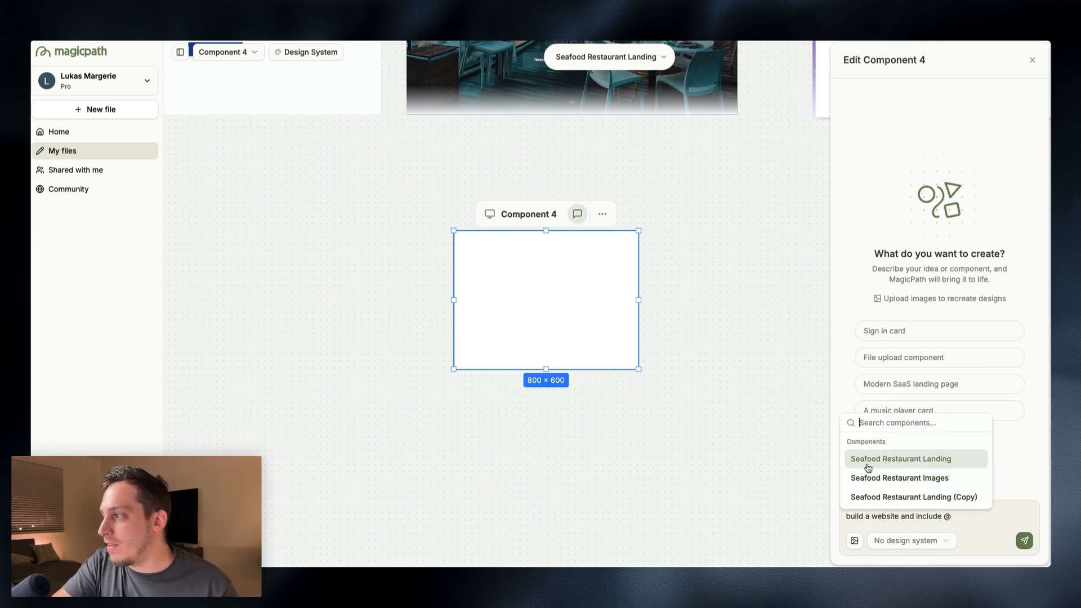
click(898, 460)
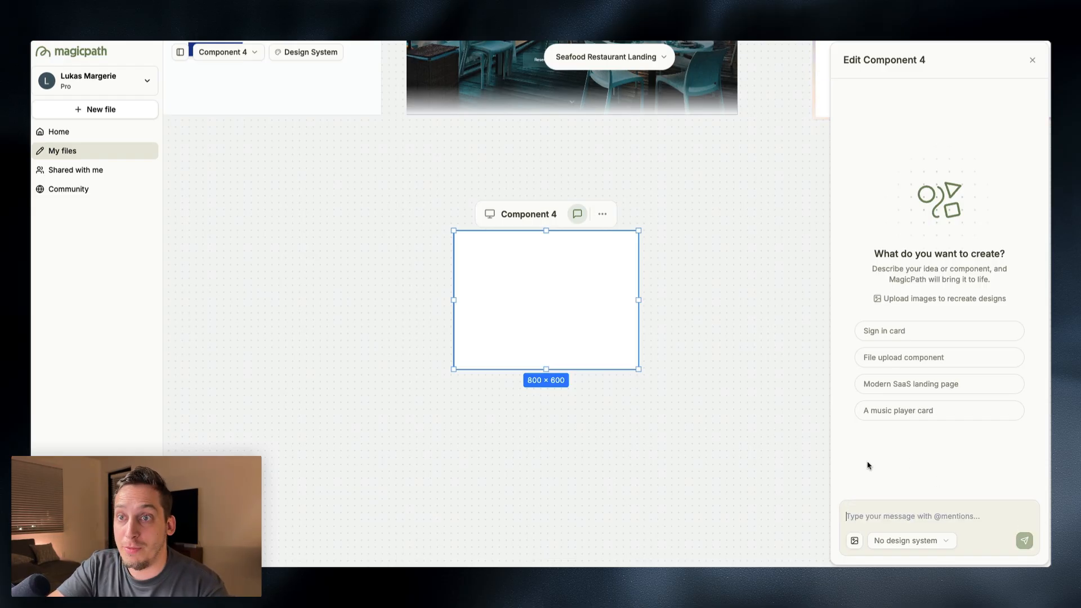
text(build a testimonial section,)
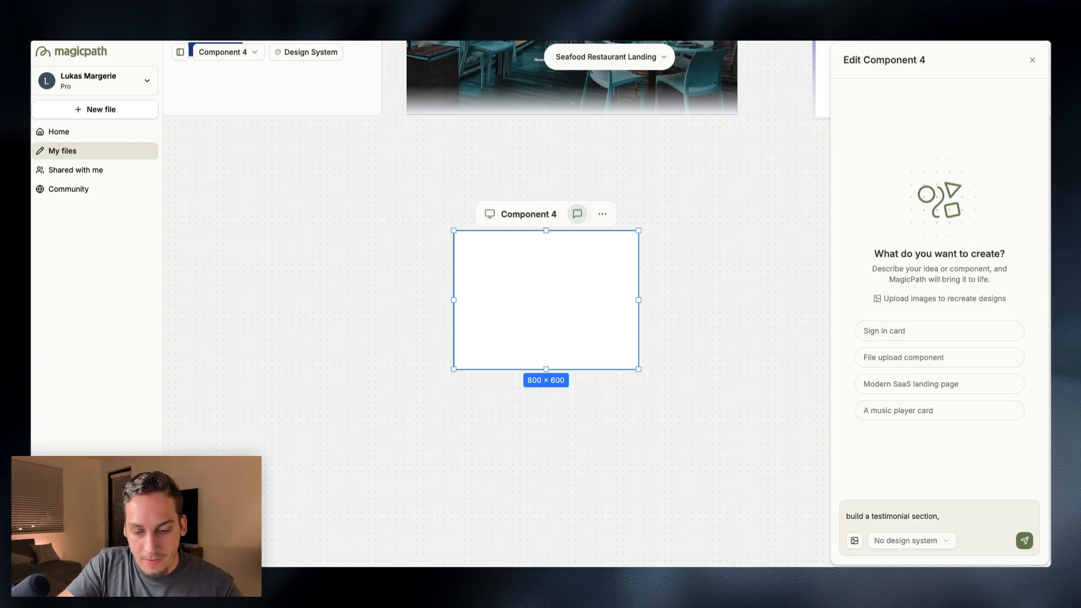
- Request a formal, minimalist testimonial section with black text, white background and no gradients, and submit it
text(formal design,)
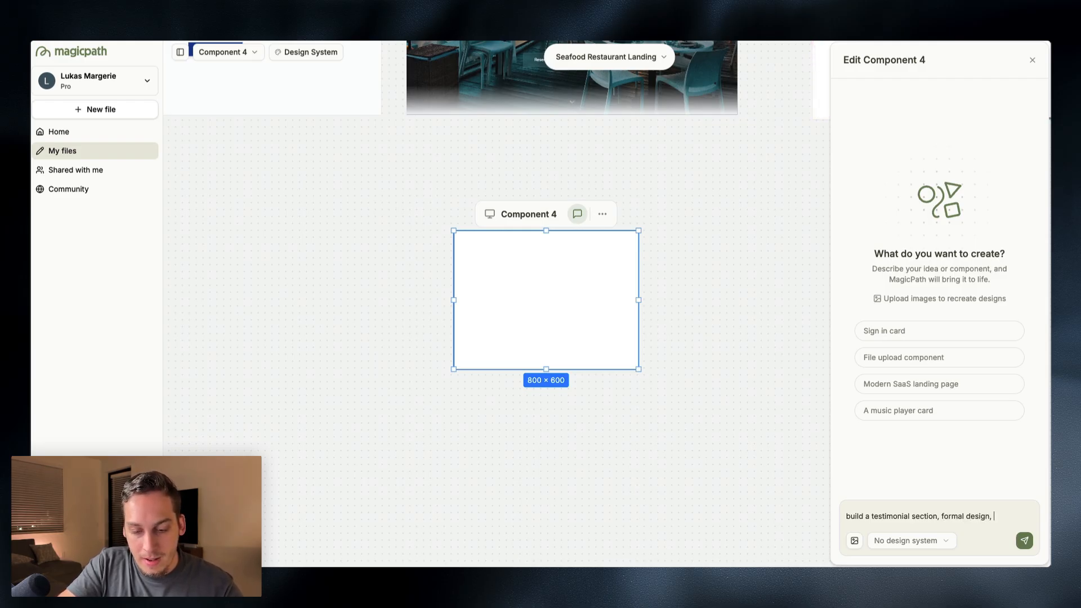
text(black text,)
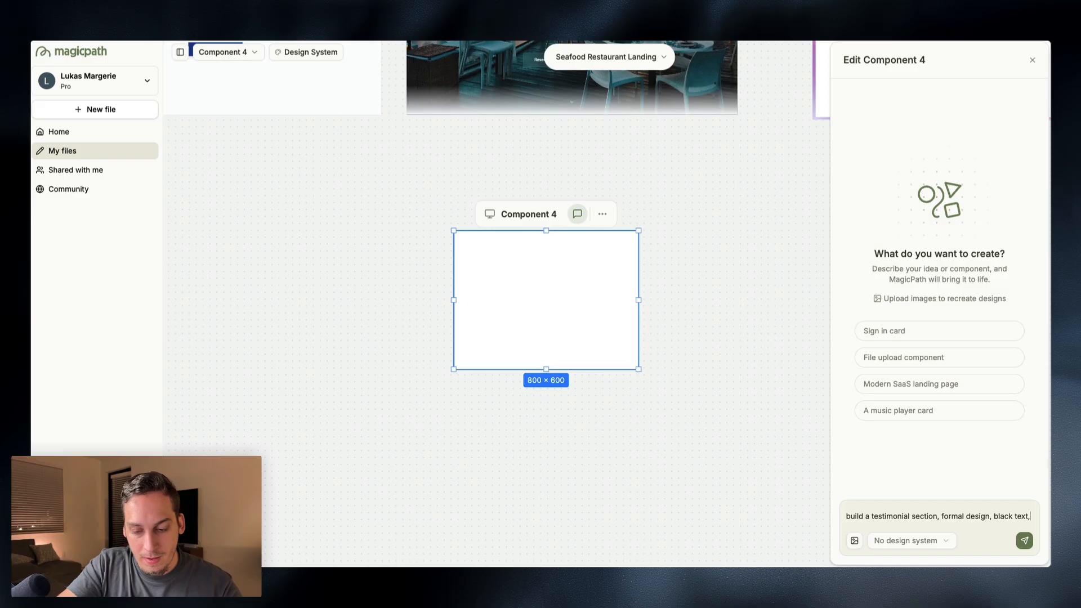
text(white background,)
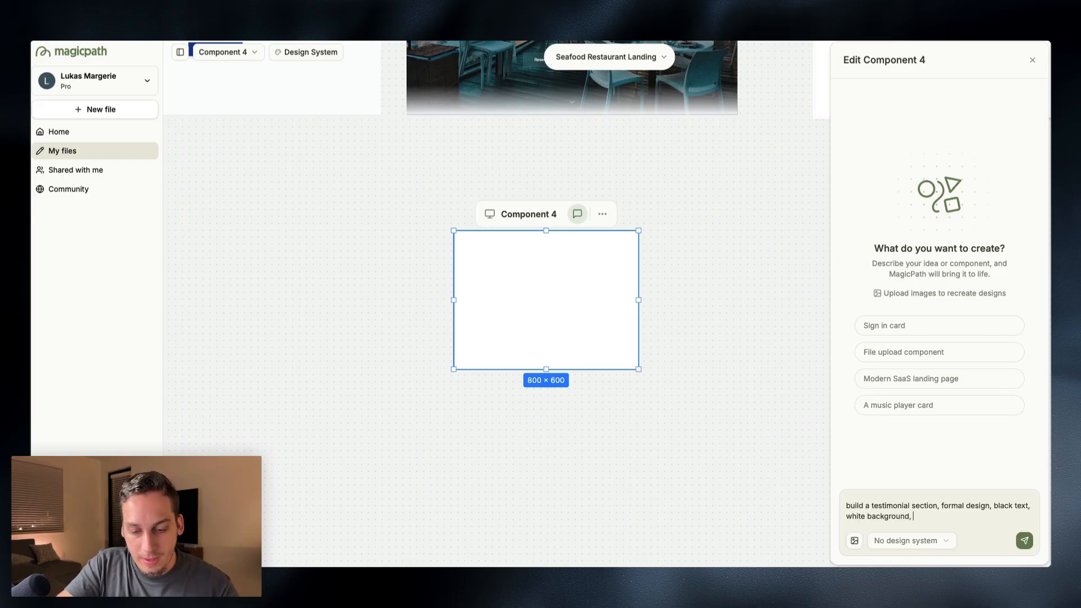
text(minimalistic, no gra)
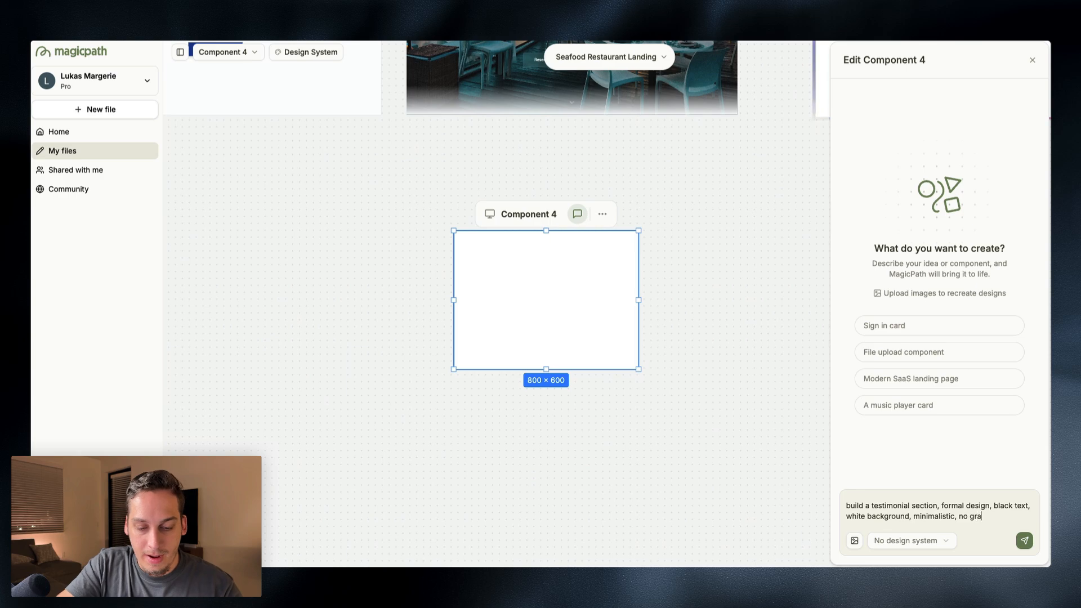
text(dients)
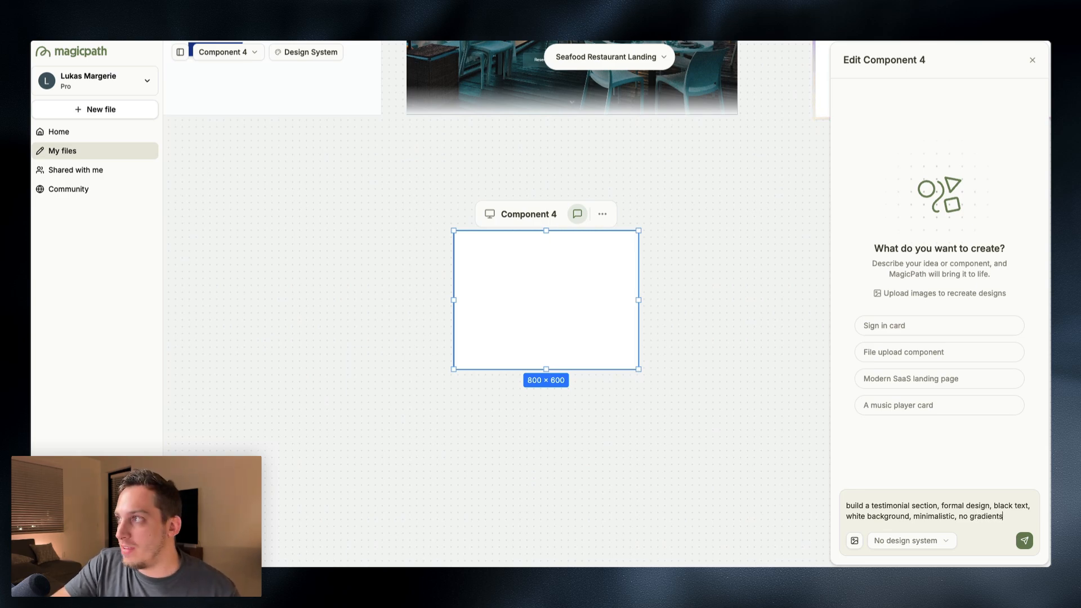
click(1025, 541)
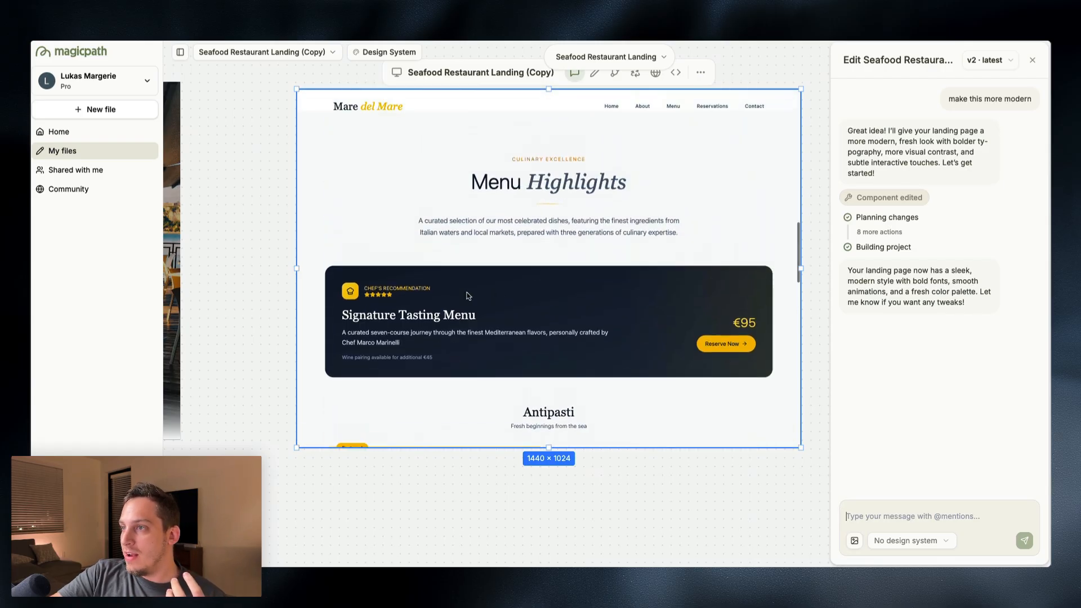
- Scroll through the navy-and-gold copy's menu, reservation and visit sections
scroll(down, 3)
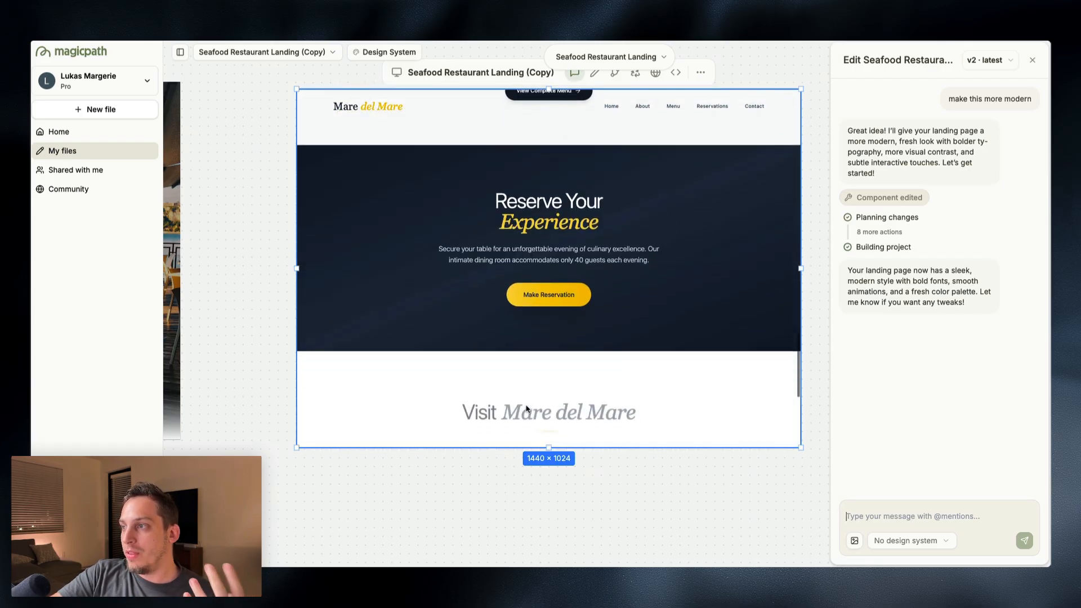
scroll(down, 3)
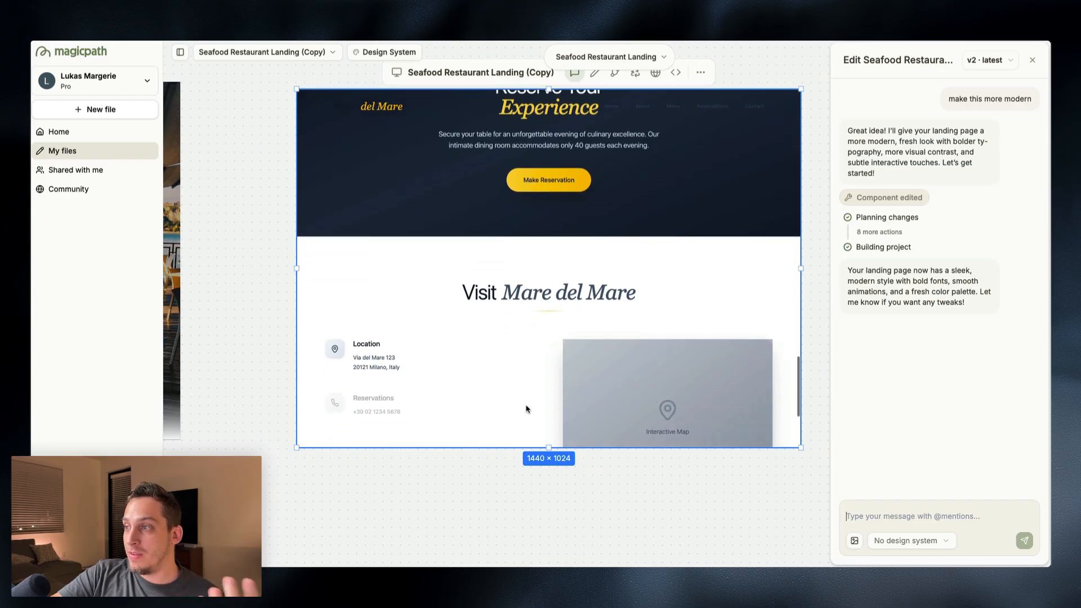
scroll(down, 3)
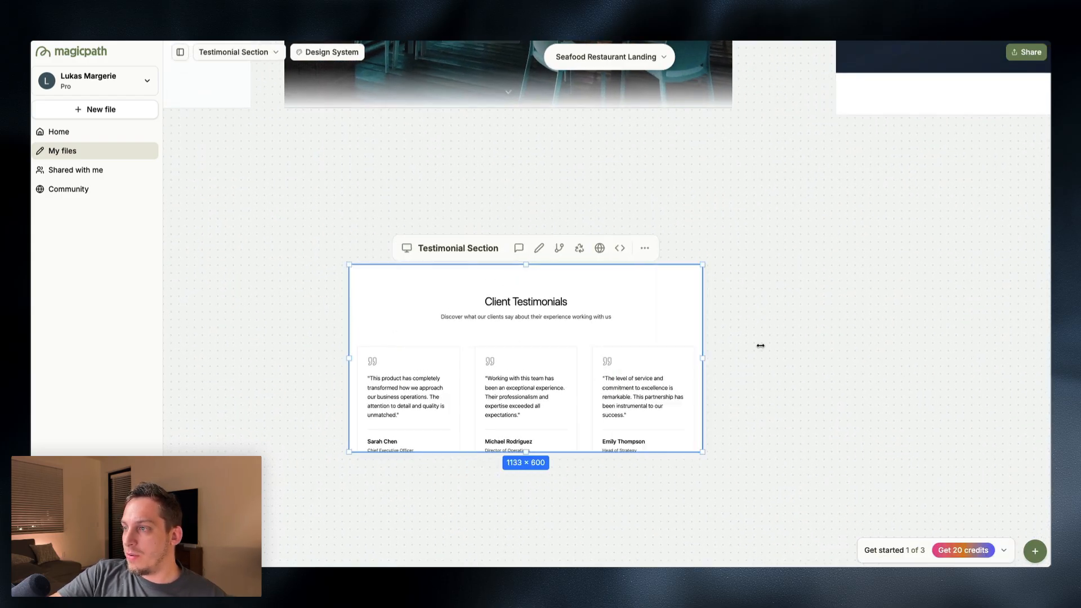
- Preview the Seafood Restaurant Images page at 508 px phone width, scroll its sections, then restore ~1640 px desktop width
drag(702, 359, 540, 371)
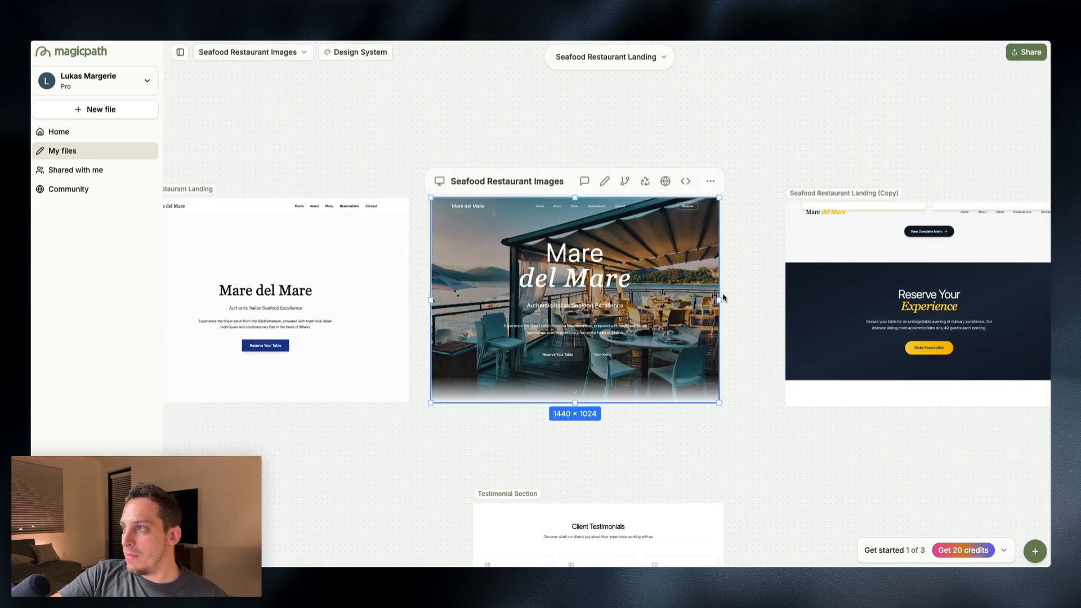
drag(721, 299, 537, 305)
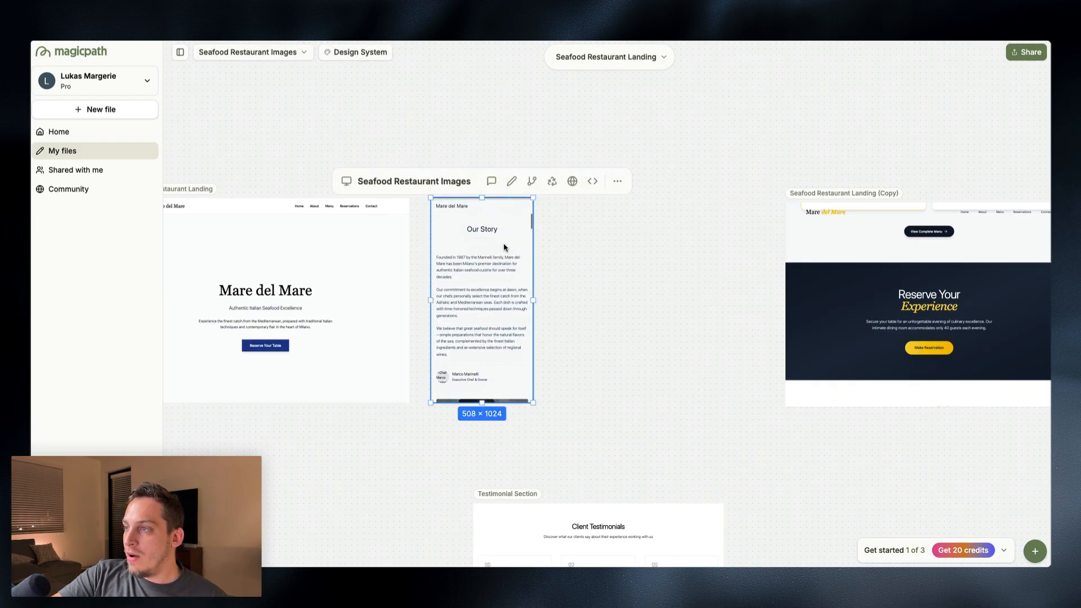
scroll(down, 3)
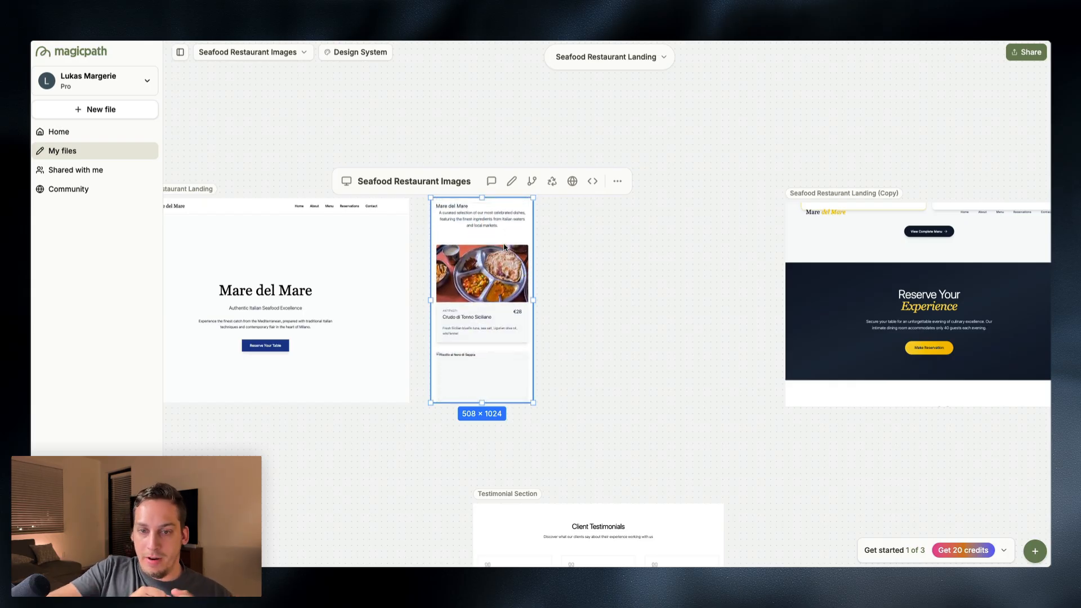
scroll(down, 3)
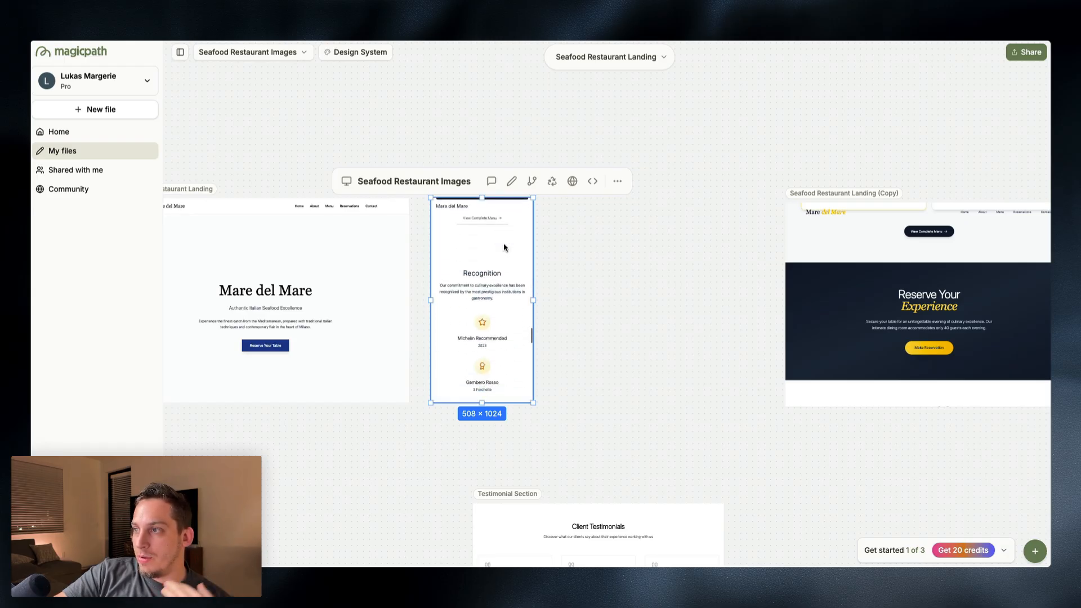
scroll(down, 3)
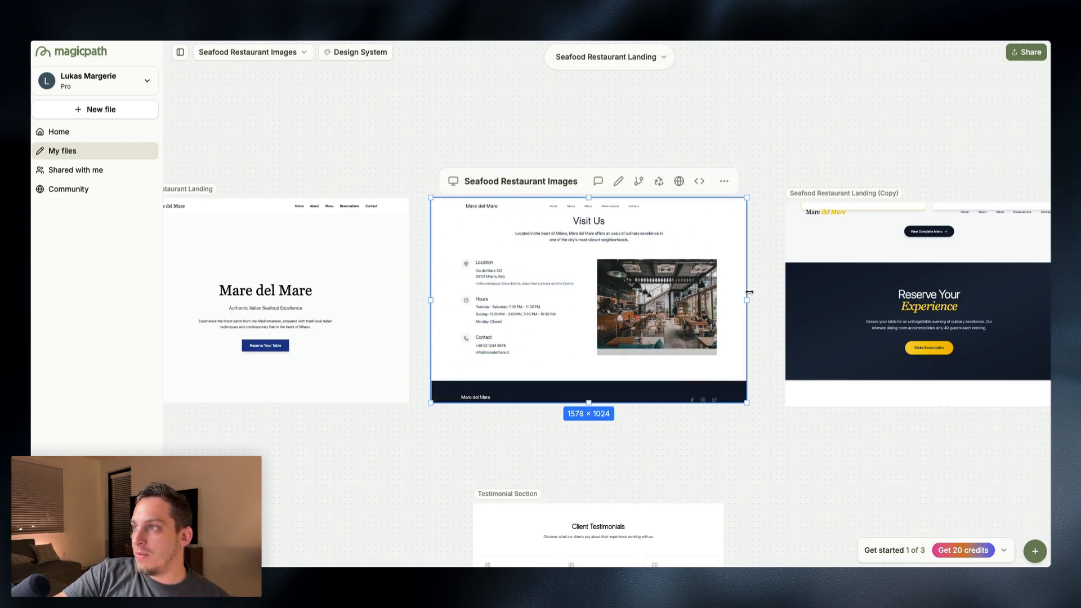
drag(749, 292, 762, 291)
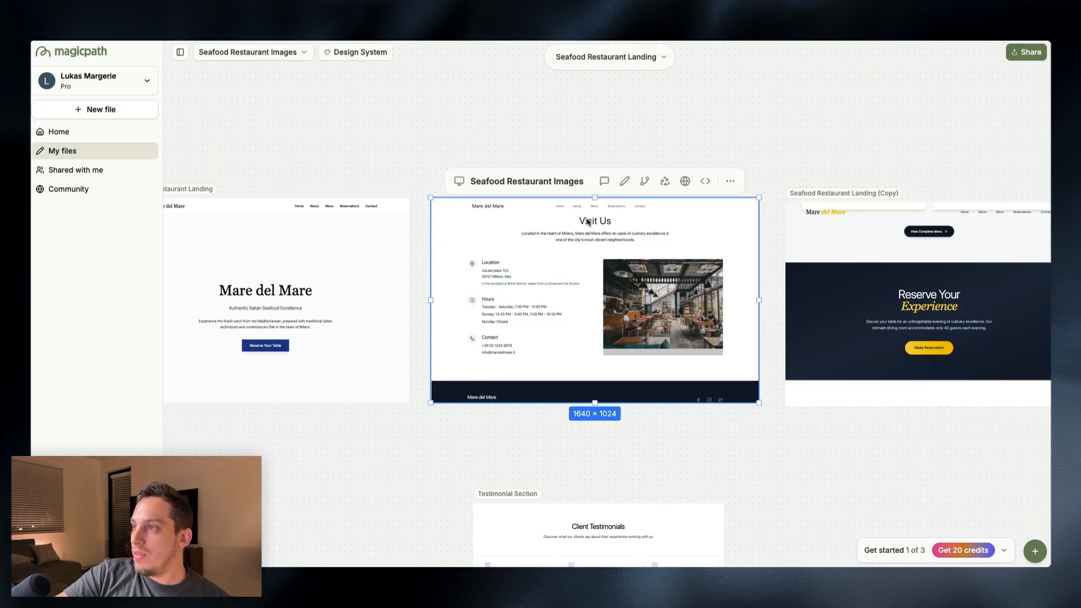
- Begin an AI edit request for the images page referring to the Visit Us section
click(604, 180)
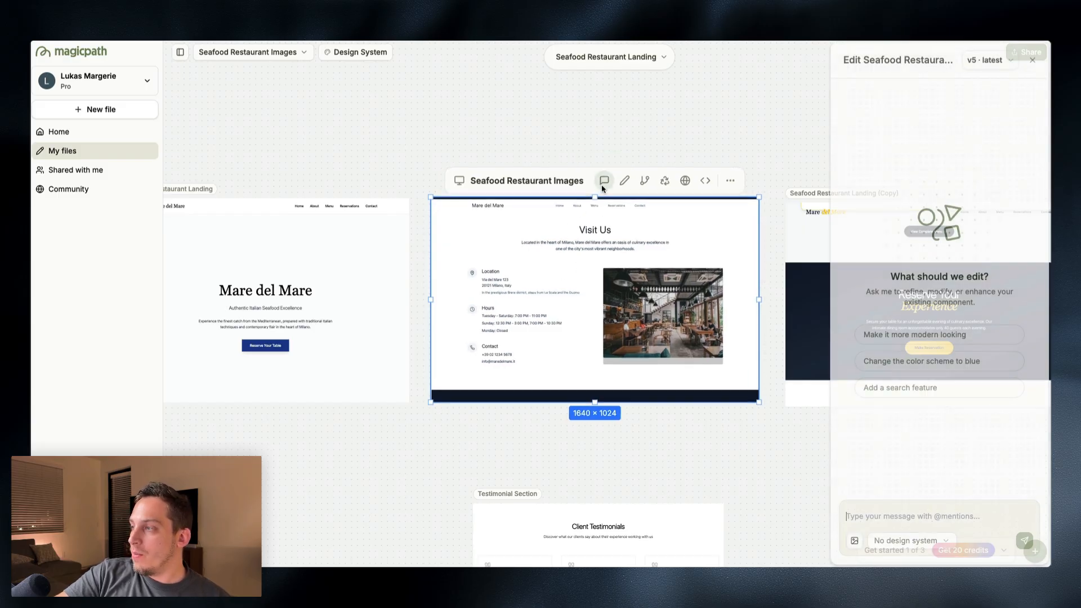
text(under the "visit us" sectio)
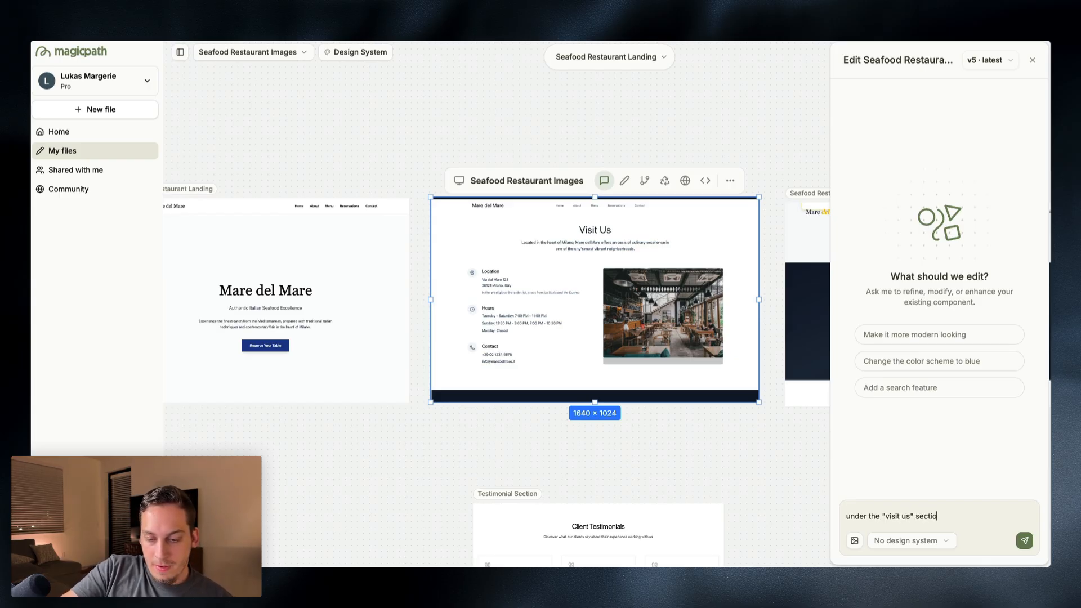
text(n, add the)
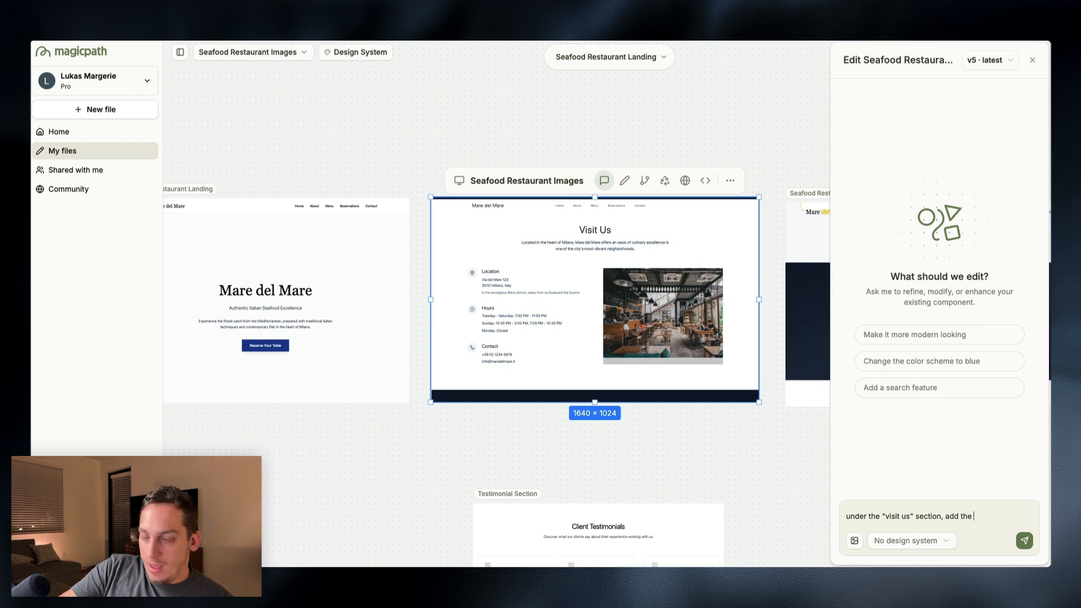
text(@Testimonial Section)
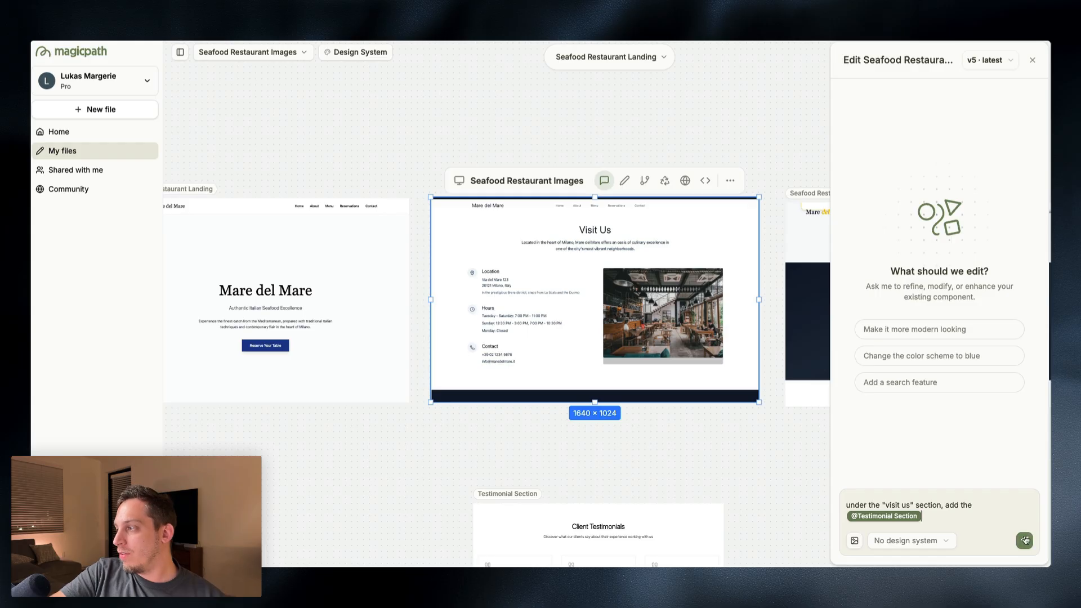
click(1024, 541)
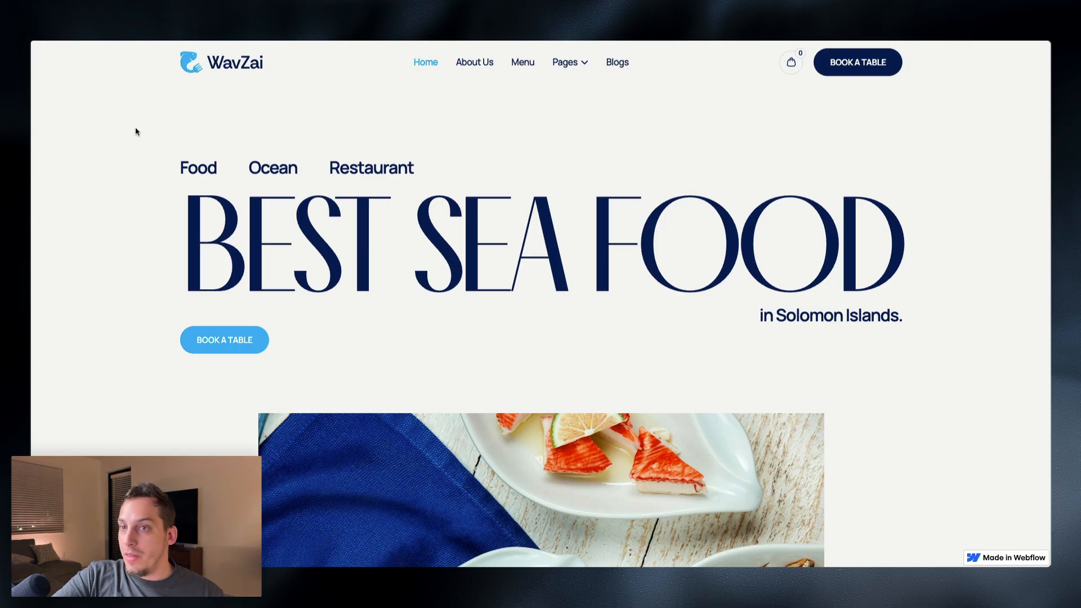
mouse_move(223, 364)
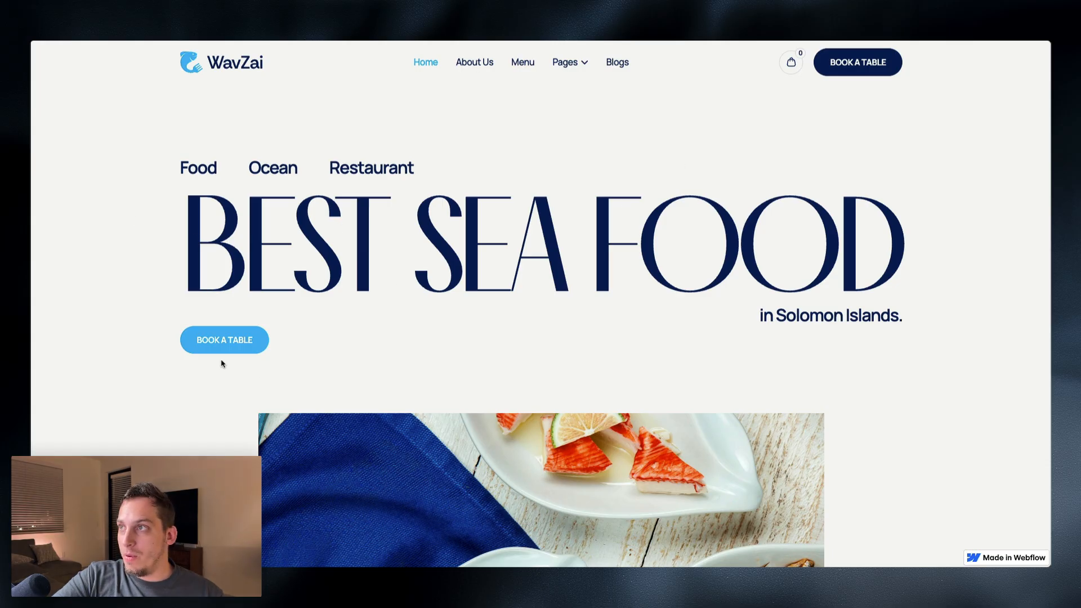
mouse_move(62, 140)
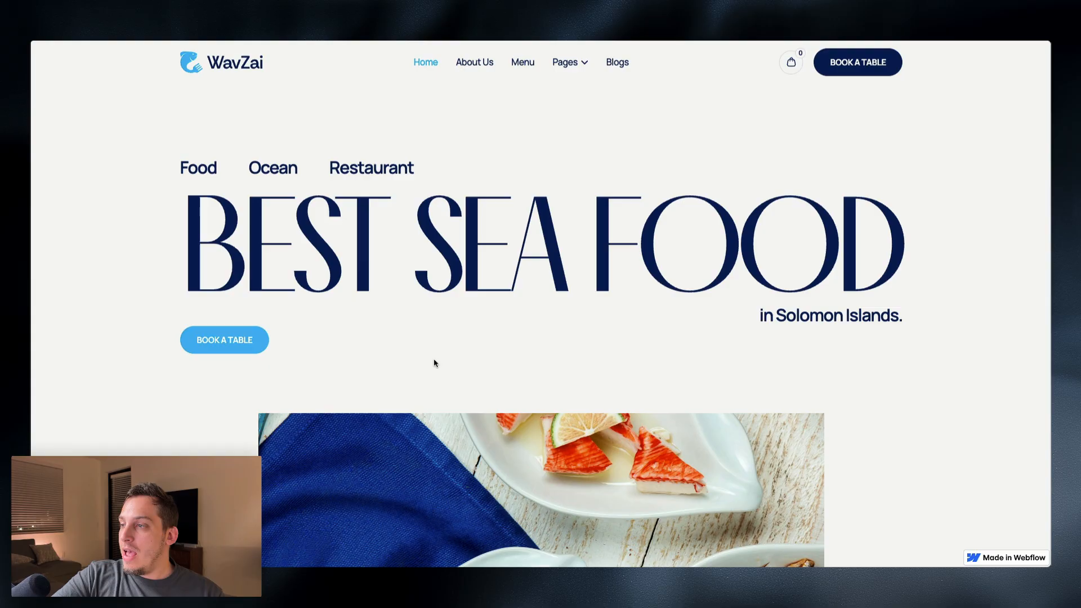
- Scroll the WavZai Best Sea Food page down and back up to view its enlarging dish photo
scroll(down, 3)
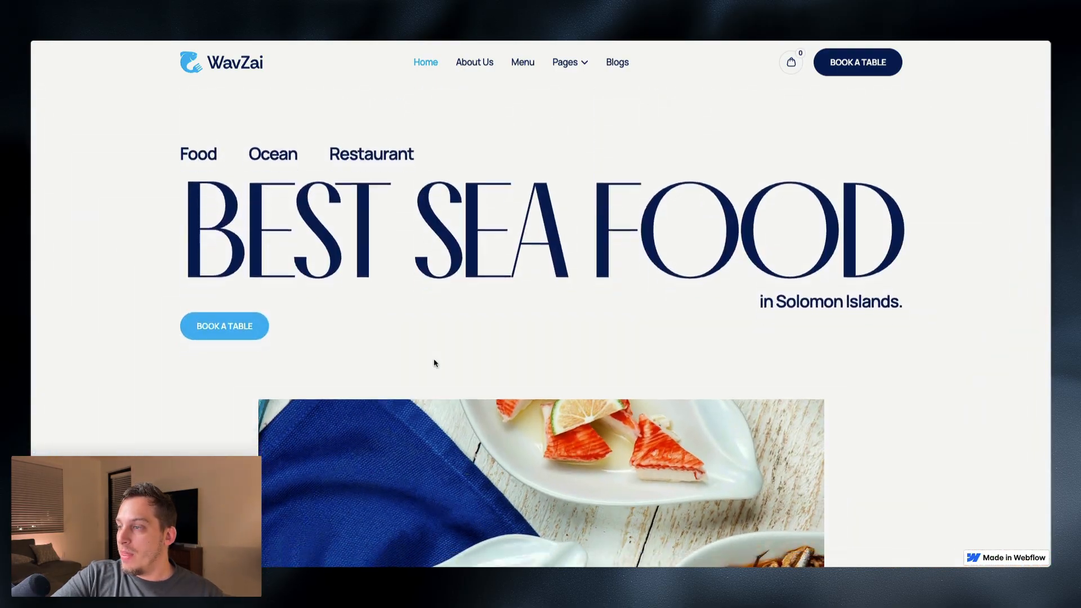
scroll(down, 3)
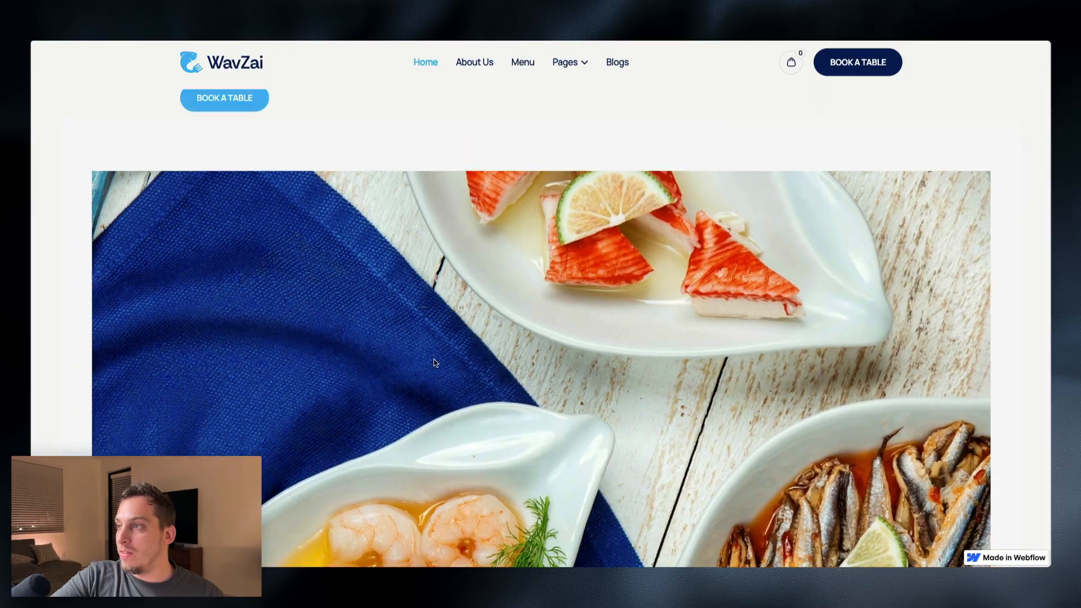
scroll(up, 3)
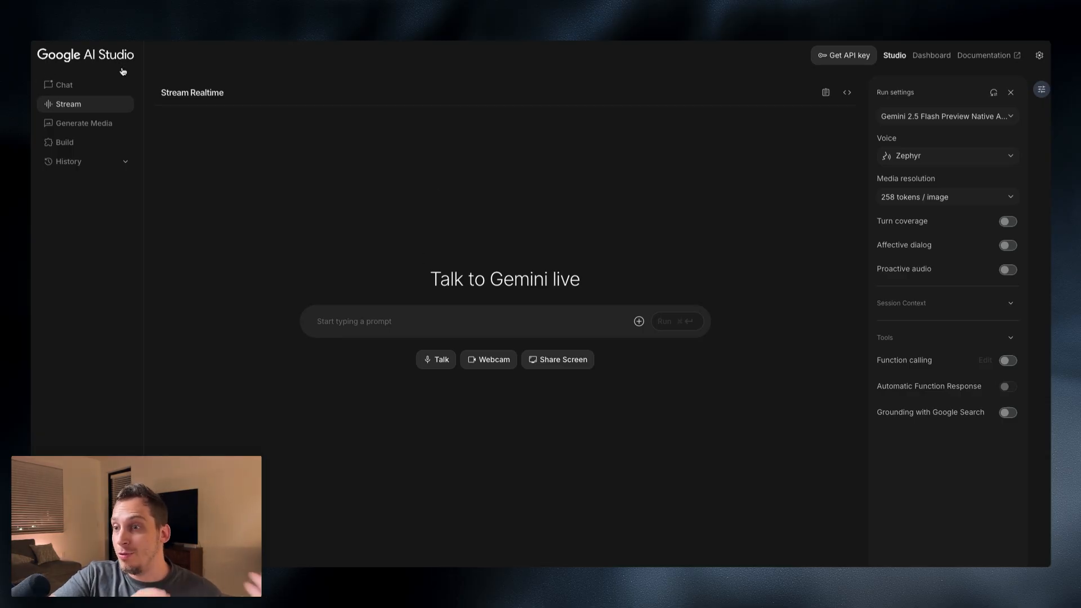
mouse_move(549, 354)
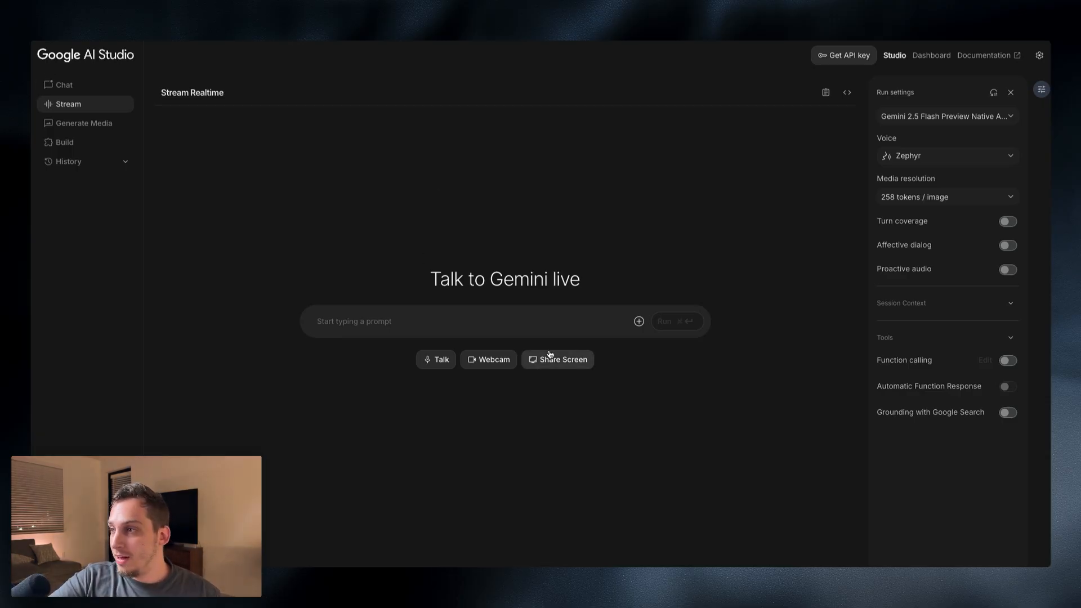
- Share the screen with Gemini live and have it write a website prompt with a zooming central image, clear header and 'Book a Table' button
click(557, 359)
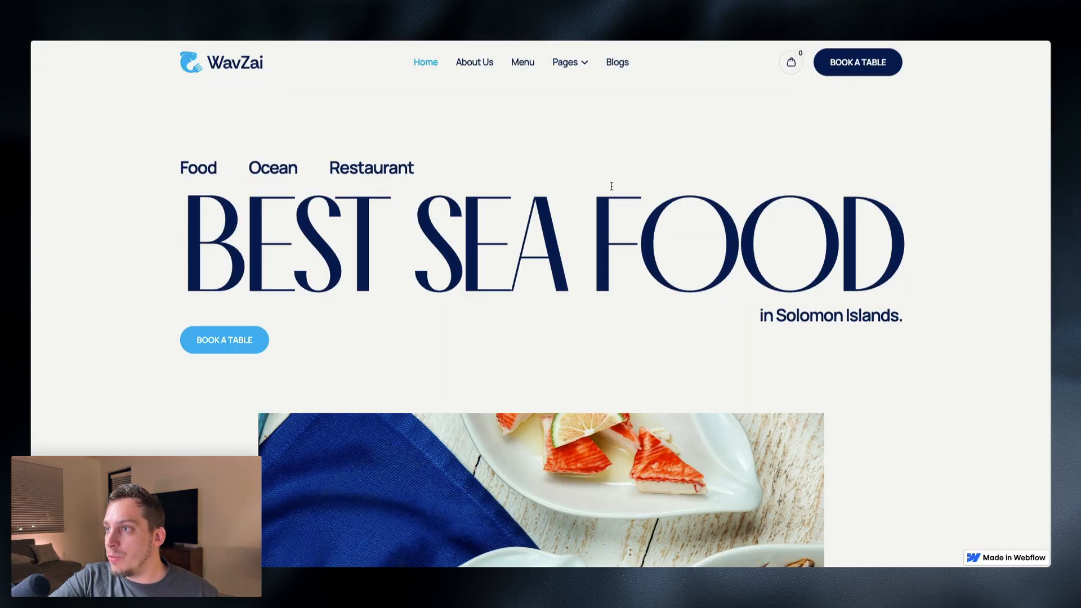
scroll(down, 3)
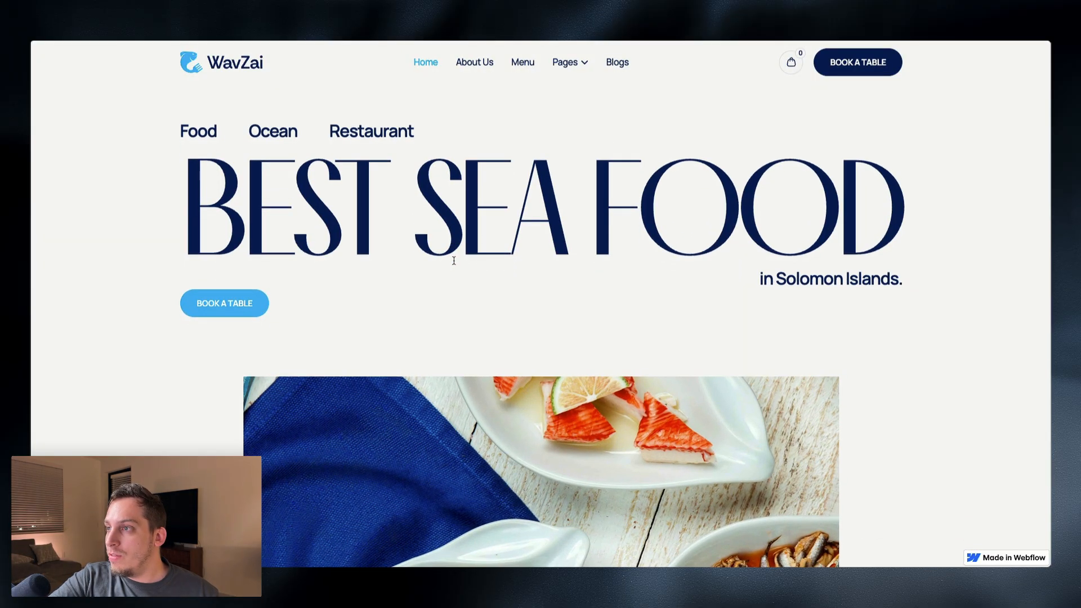
scroll(down, 3)
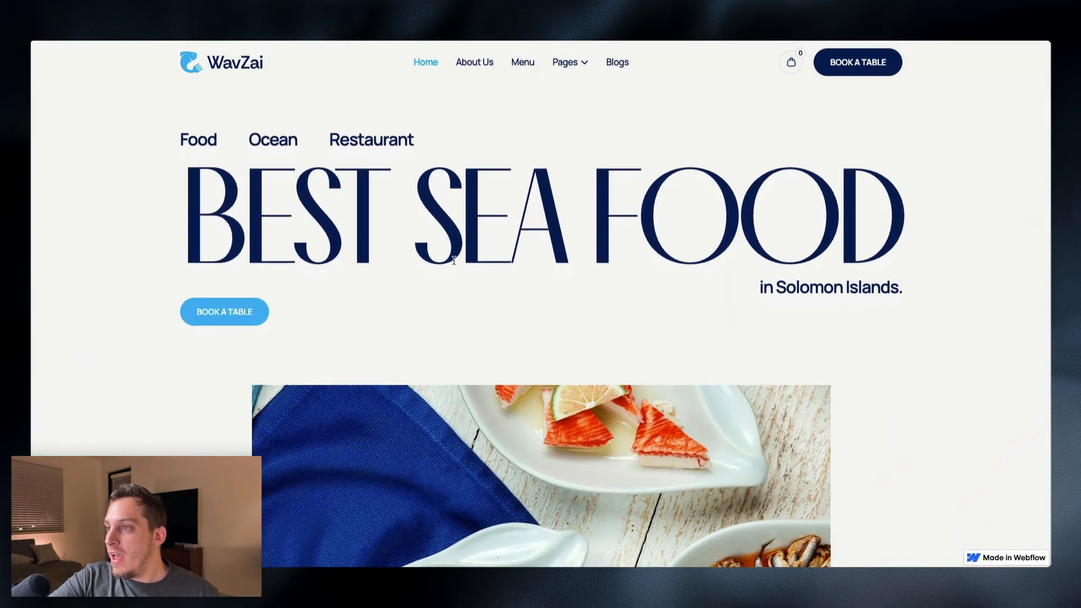
scroll(down, 3)
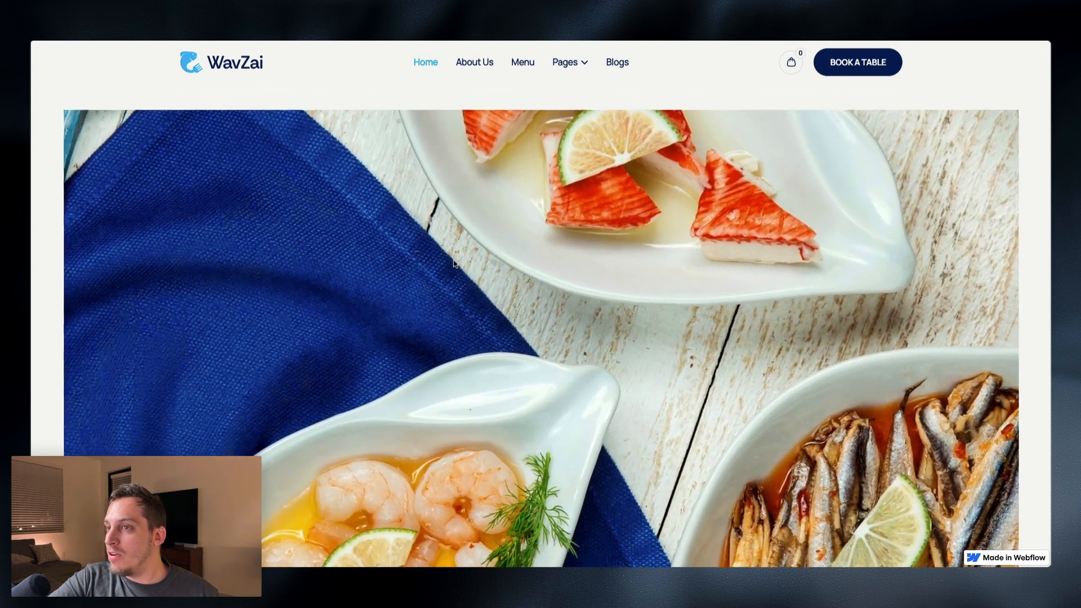
scroll(up, 3)
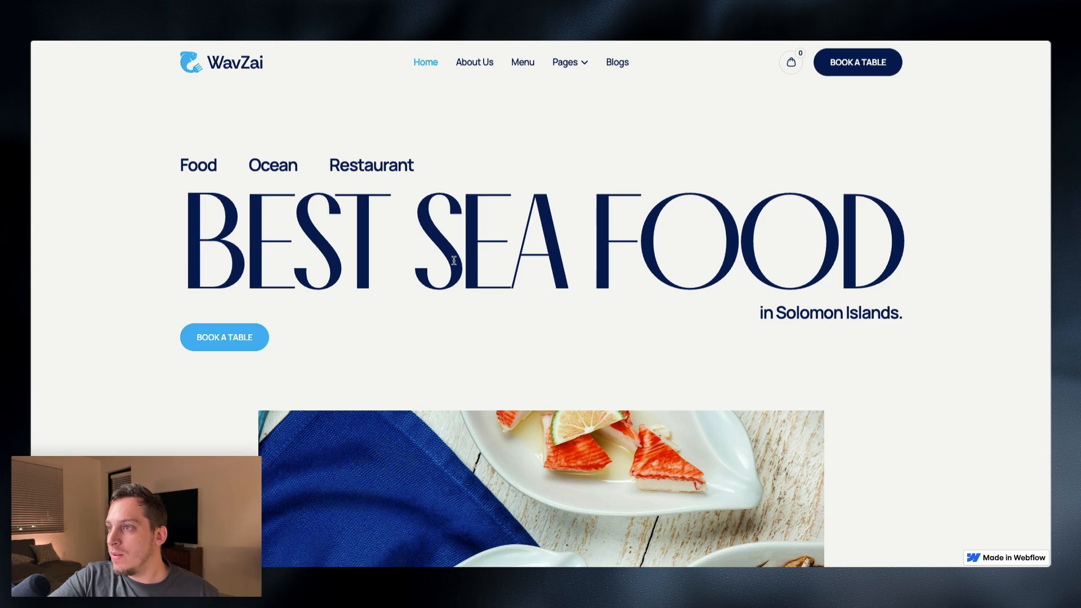
scroll(down, 3)
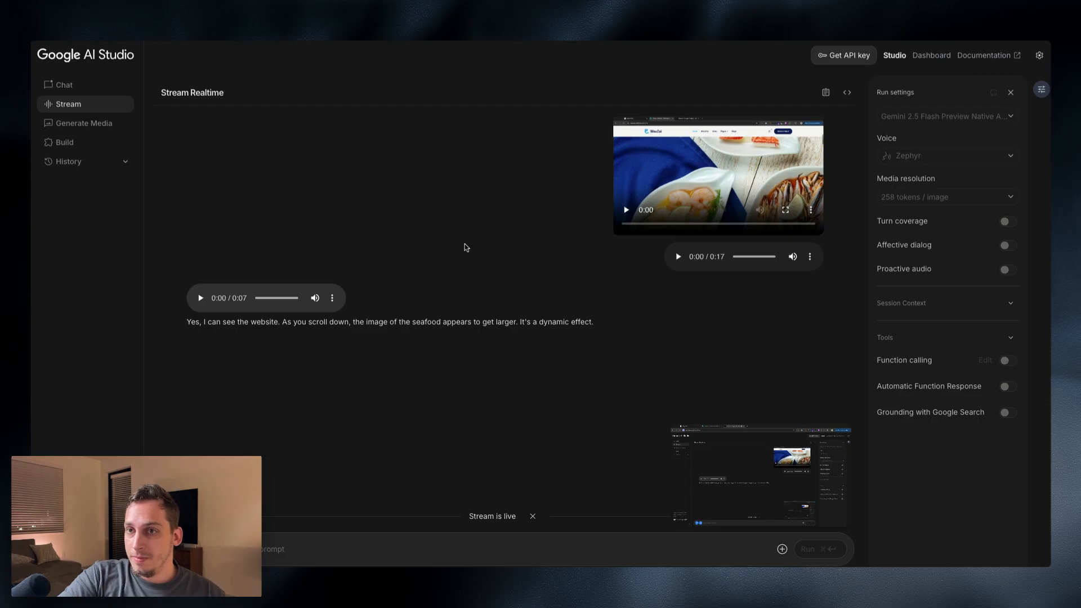
scroll(down, 3)
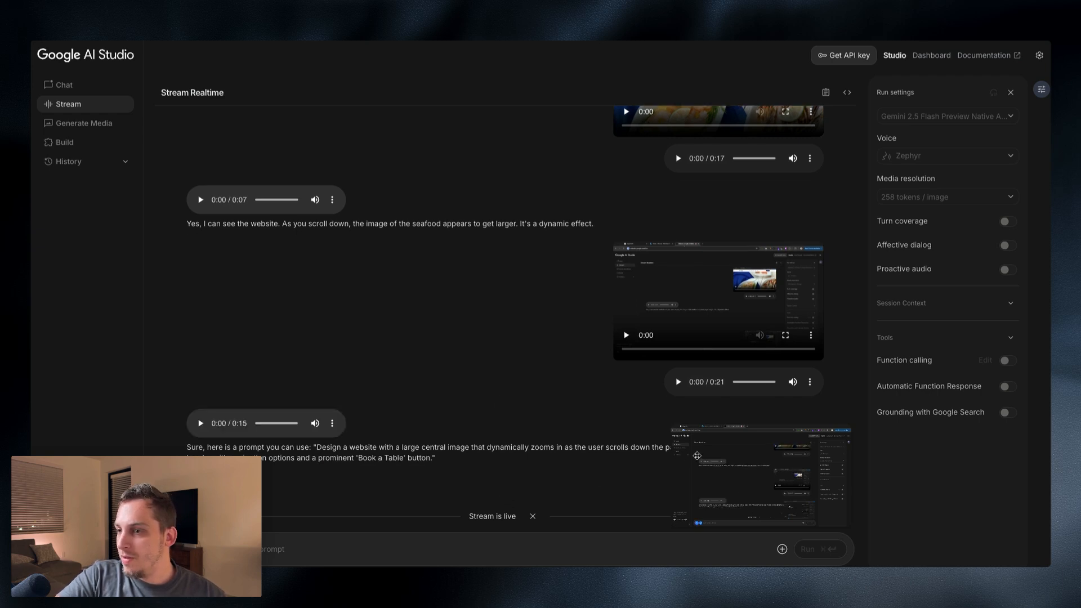
scroll(down, 3)
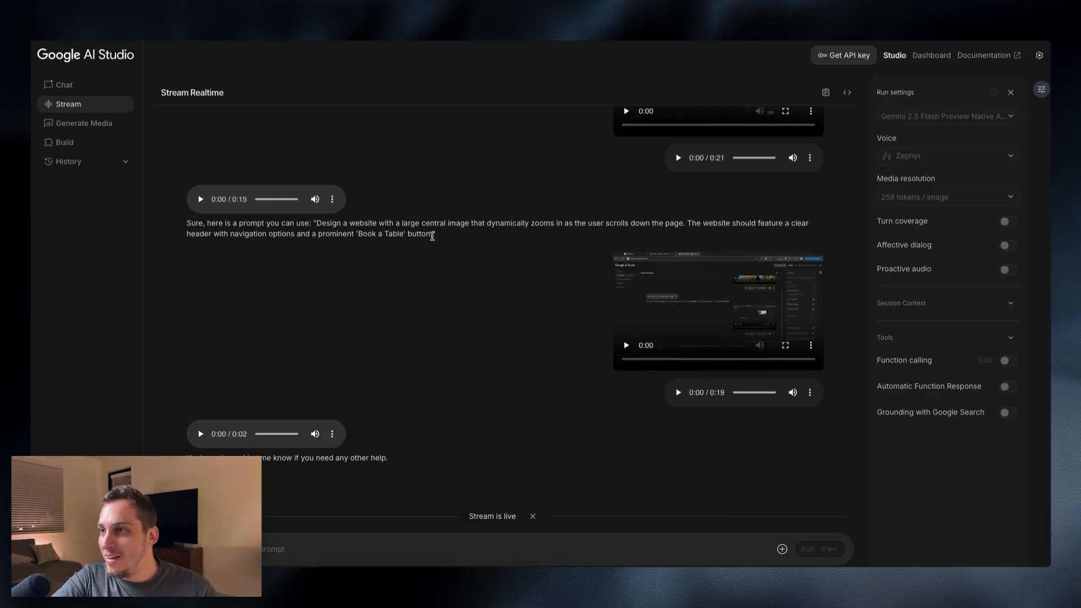
- Select the generated website prompt text to copy it
drag(314, 222, 435, 233)
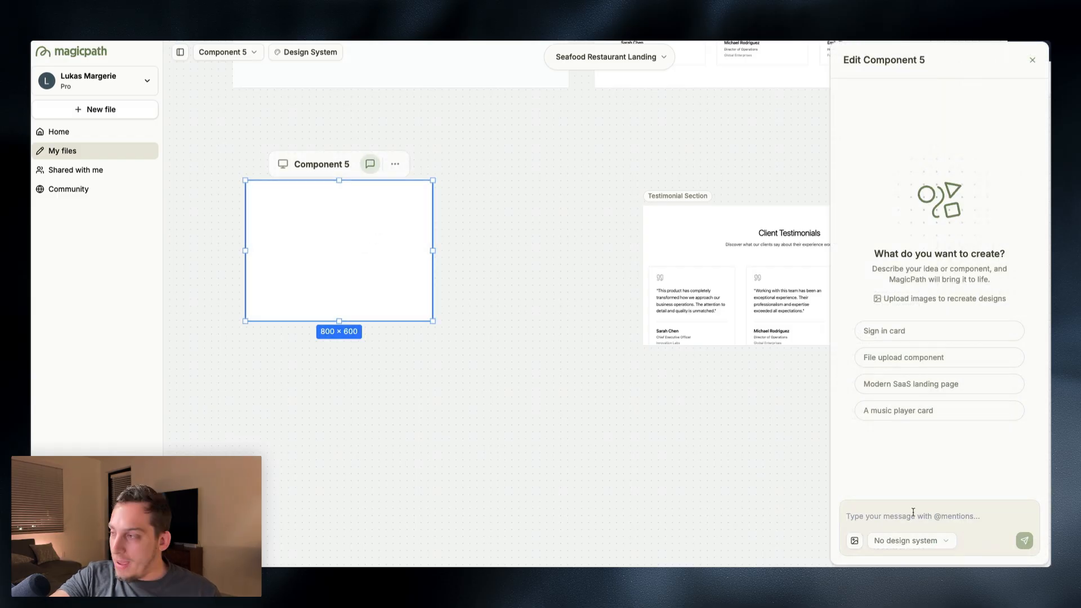
- Paste the zooming-image prompt with a reference image and generate the Dynamic Hero Landing Page
text(dynamically zooms in as the user scrolls down the page. The website should feature a clear header with navigation options and a prominent 'Book a Table')
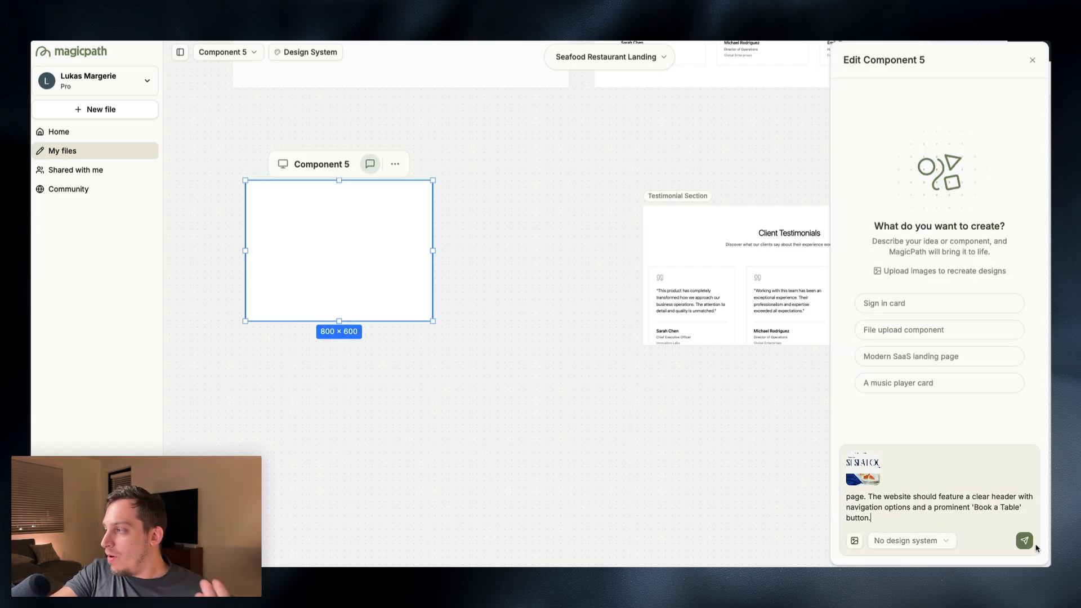
click(1025, 541)
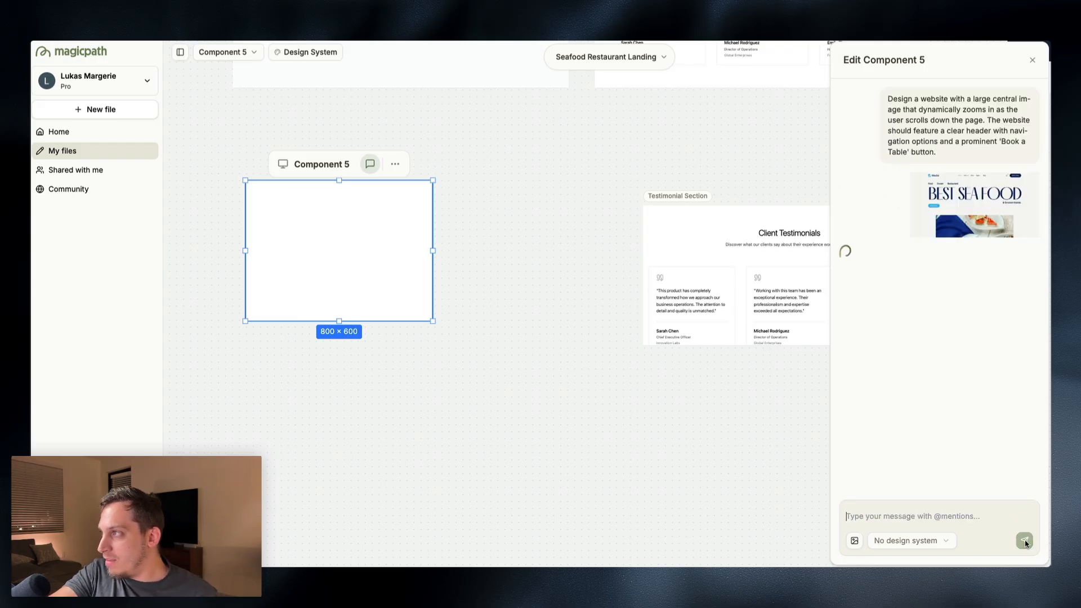
click(1024, 541)
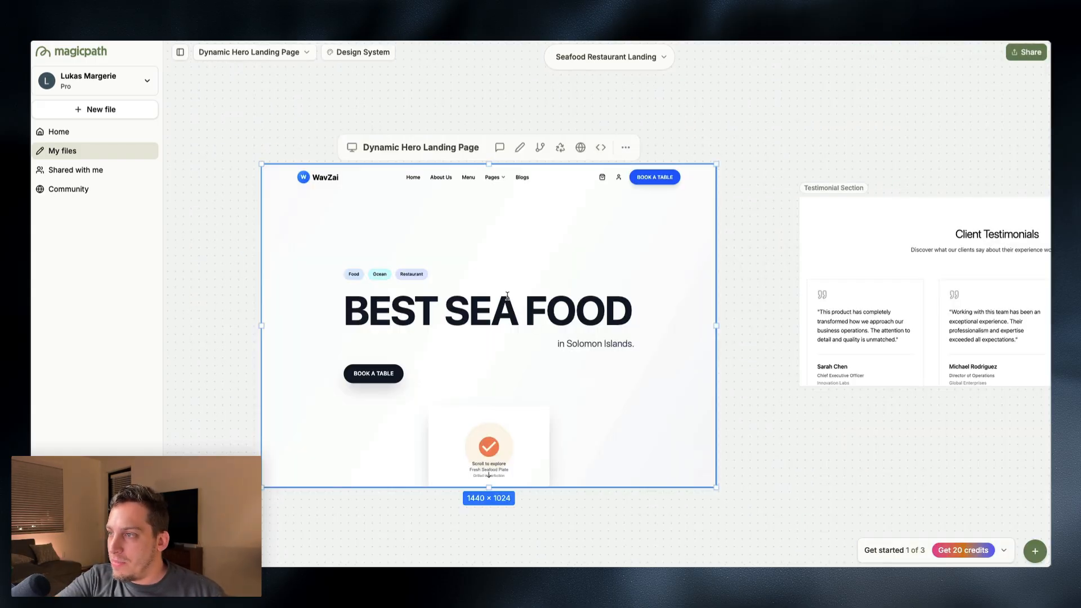
- Scroll through the generated BEST SEA FOOD hero page and its scroll-revealed dish
scroll(down, 3)
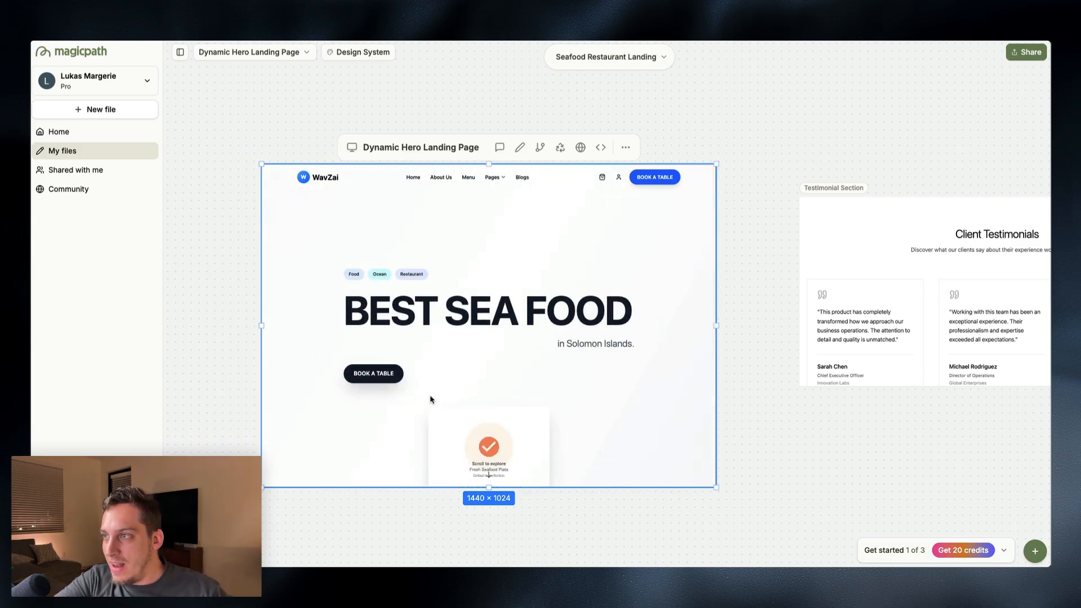
scroll(down, 3)
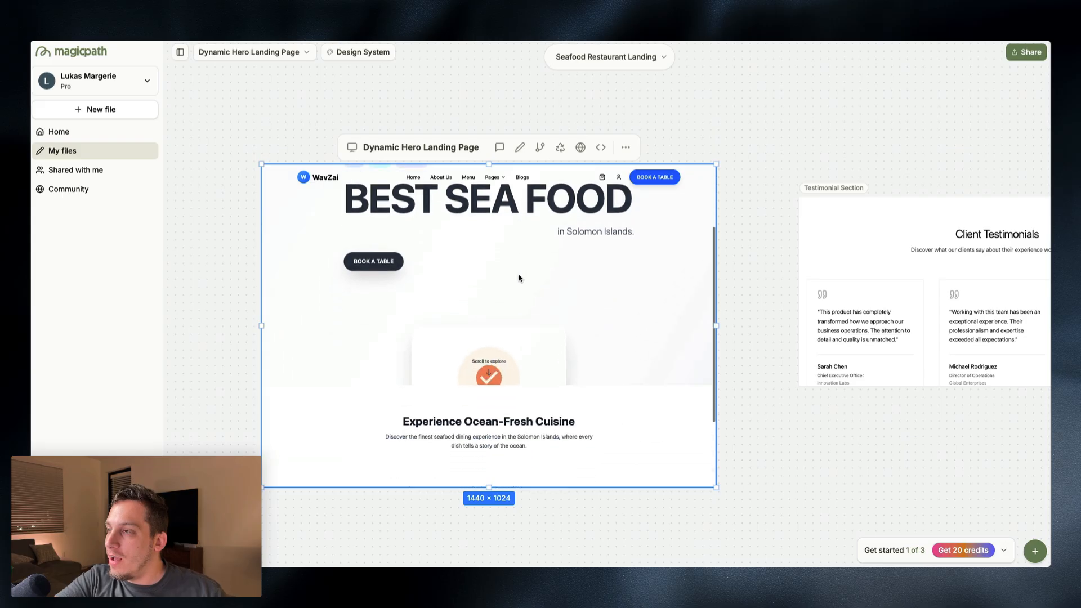
scroll(down, 3)
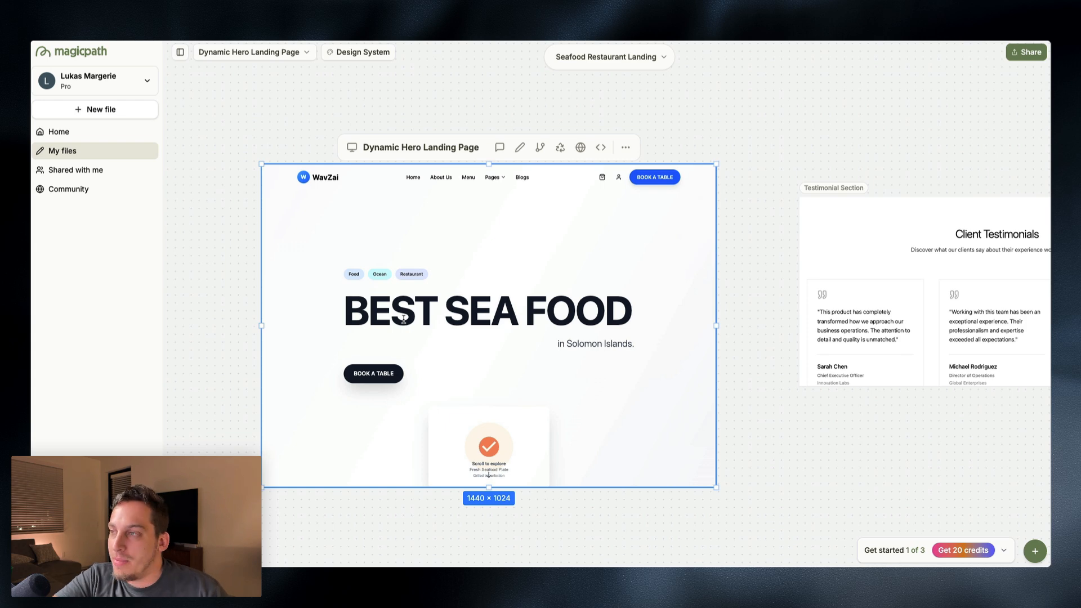
mouse_move(323, 333)
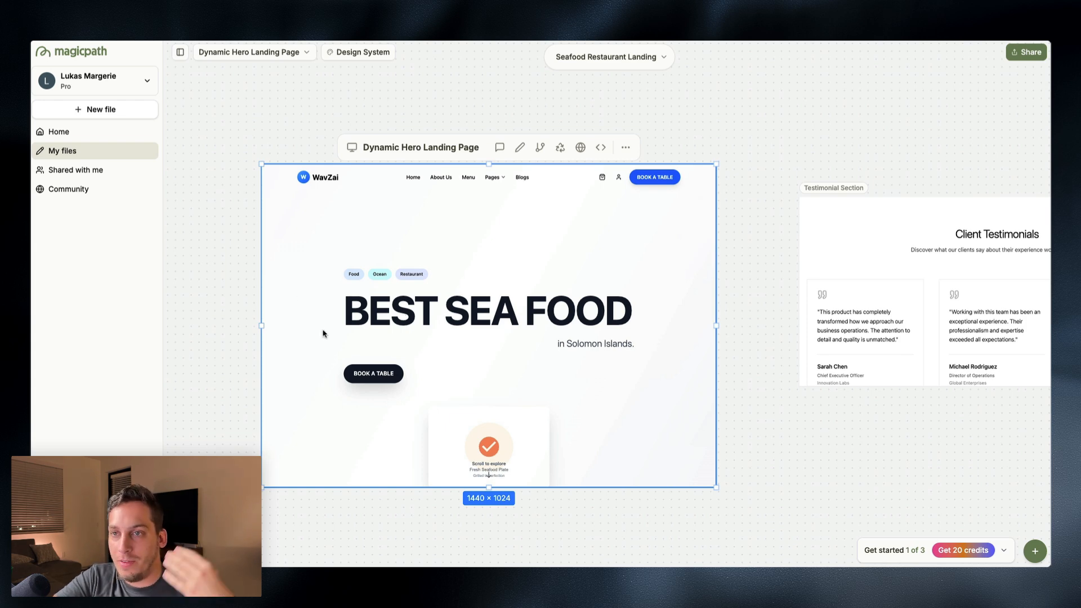
scroll(down, 3)
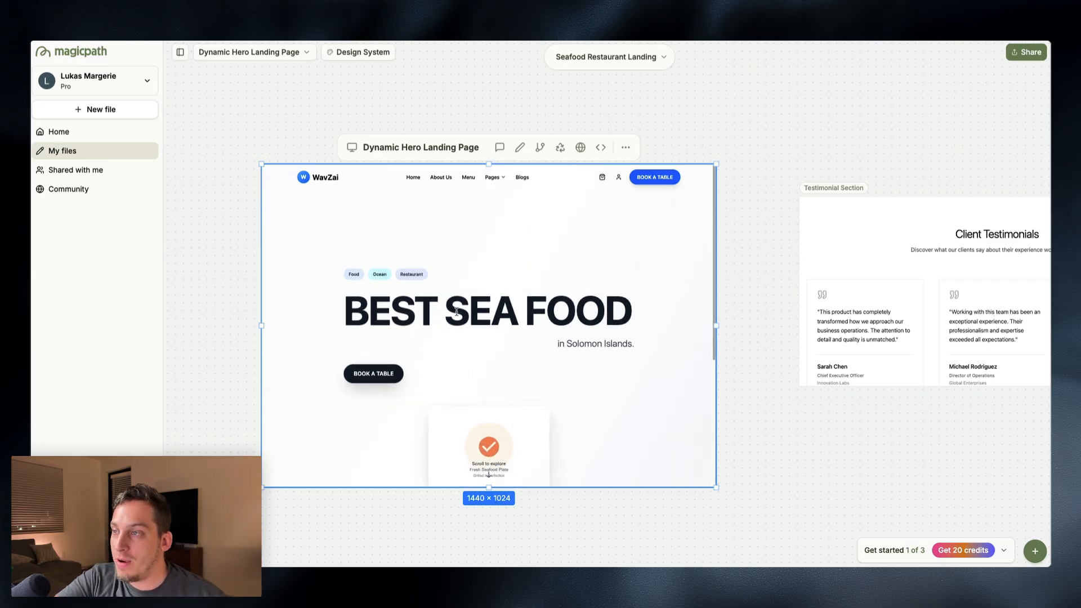
mouse_move(520, 146)
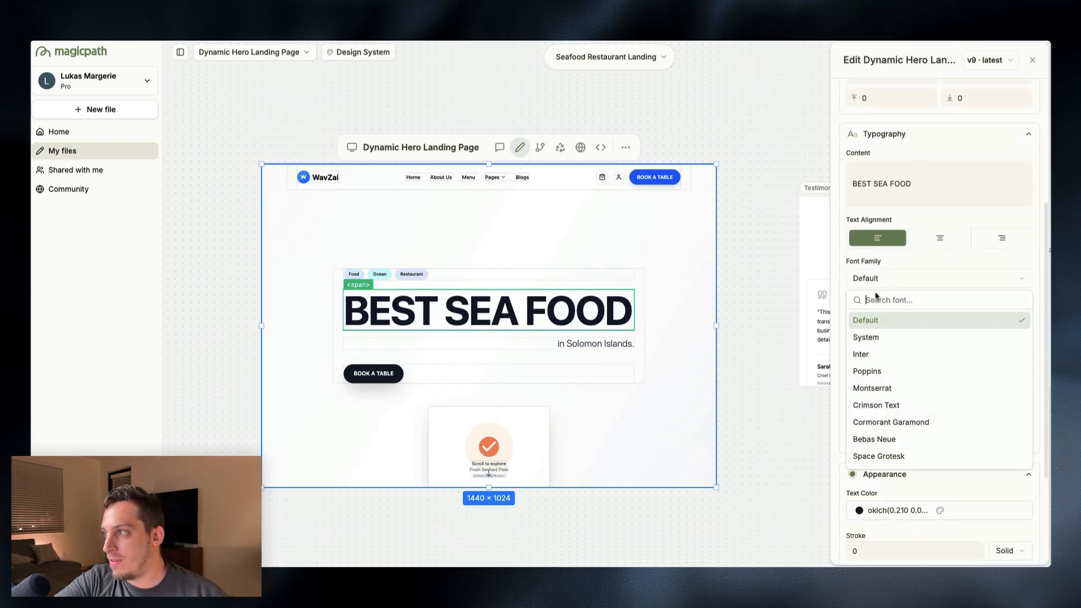
- Browse the Font Family choices offered for the BEST SEA FOOD headline
click(876, 404)
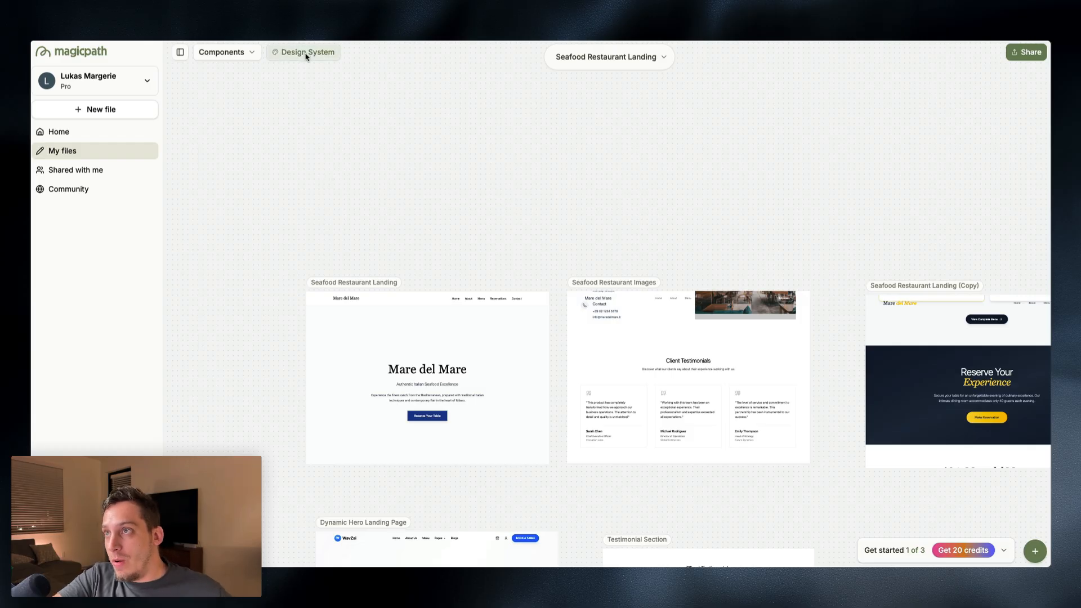
click(307, 52)
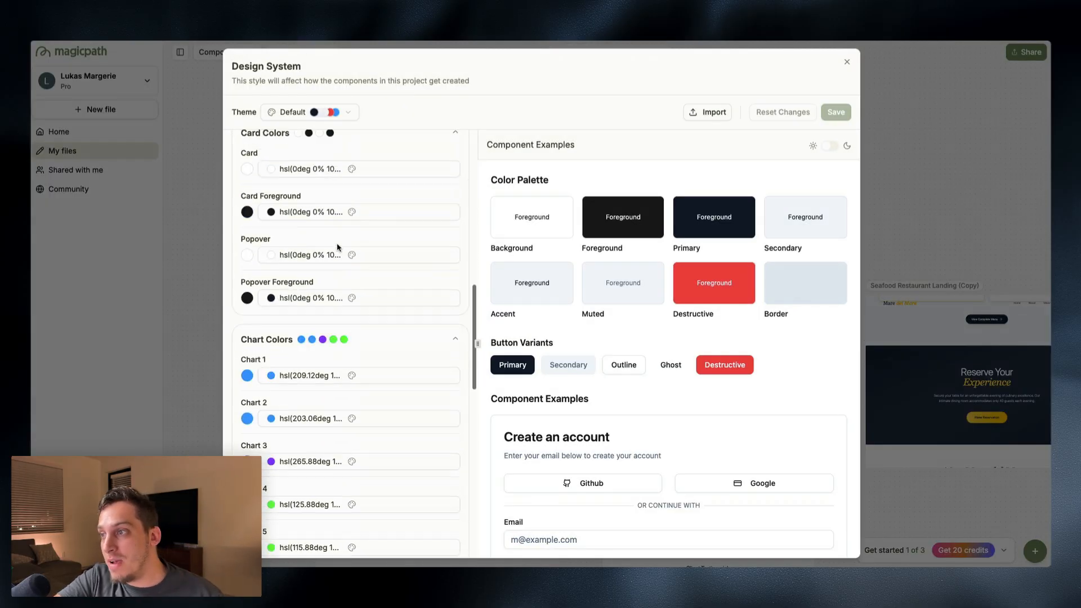
click(347, 112)
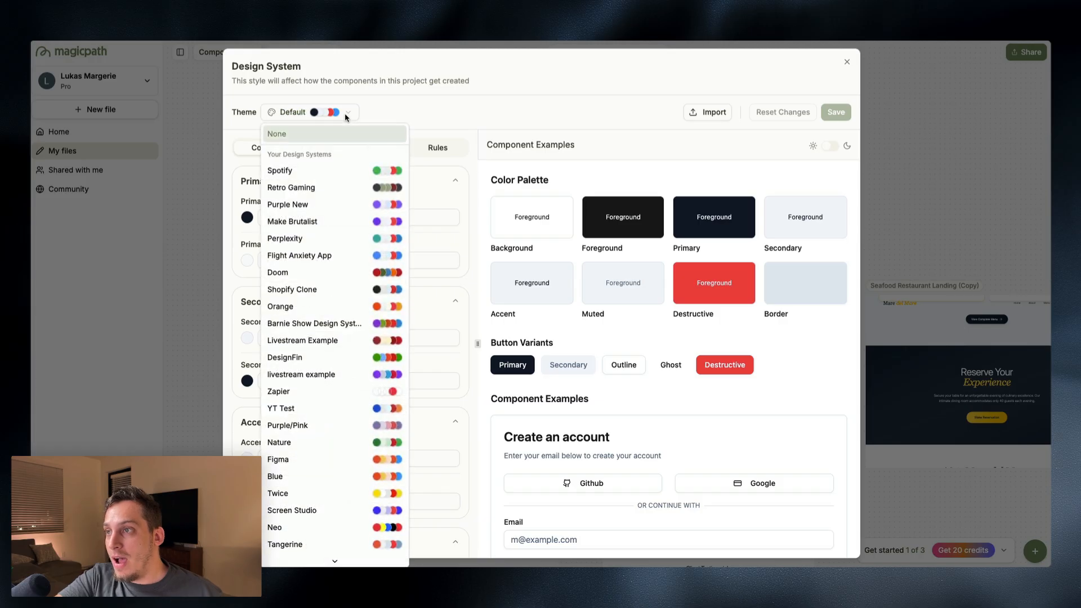
mouse_move(410, 223)
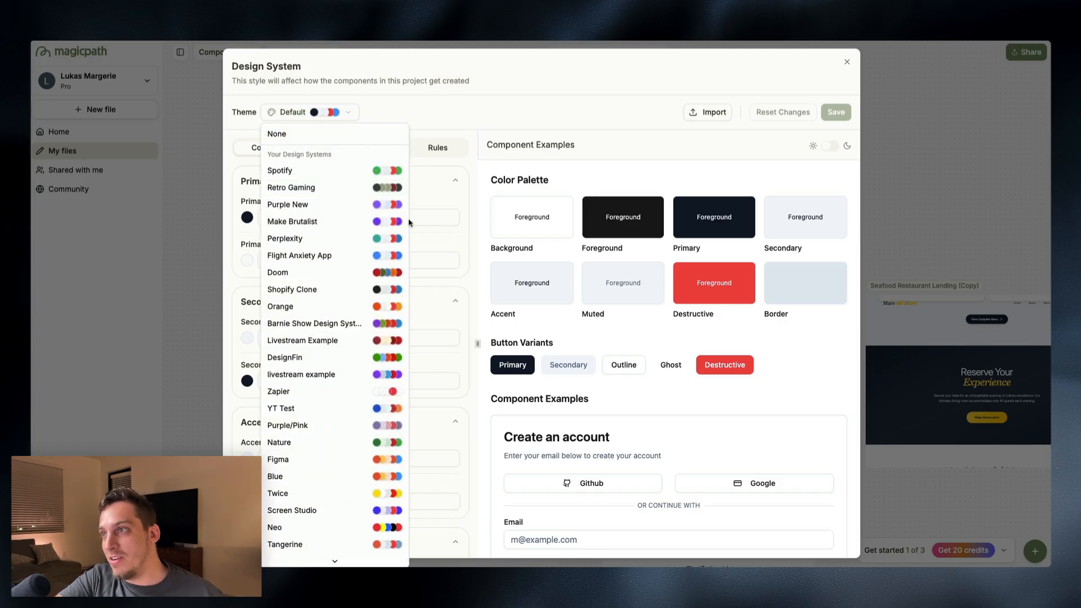
mouse_move(352, 117)
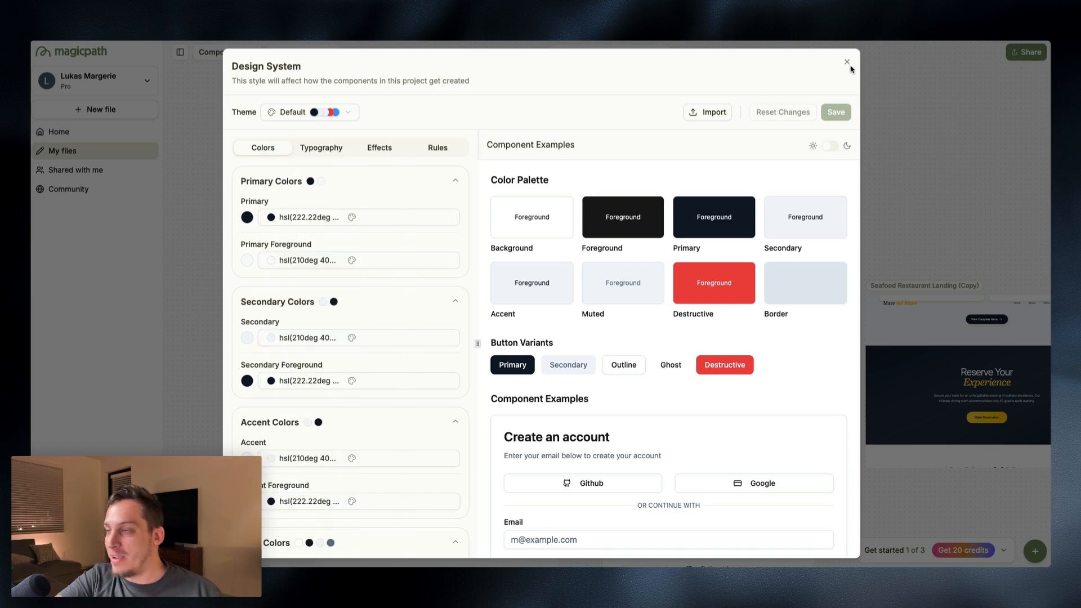
click(847, 60)
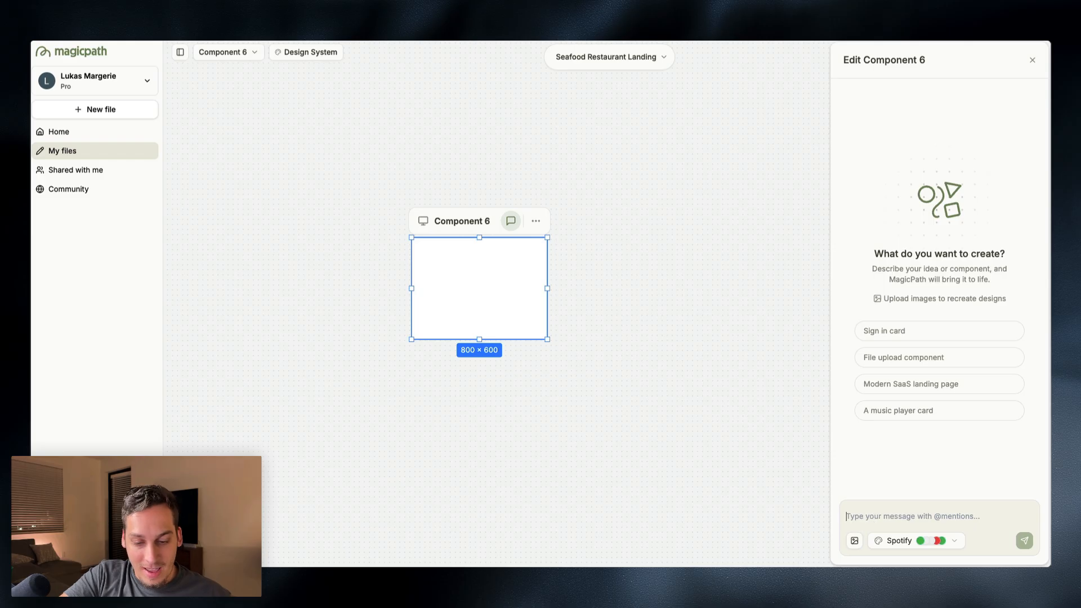
- Write 'a hero section for a restaurant' prompts with the Spotify design system, the last one dark-mode
text(a hero section)
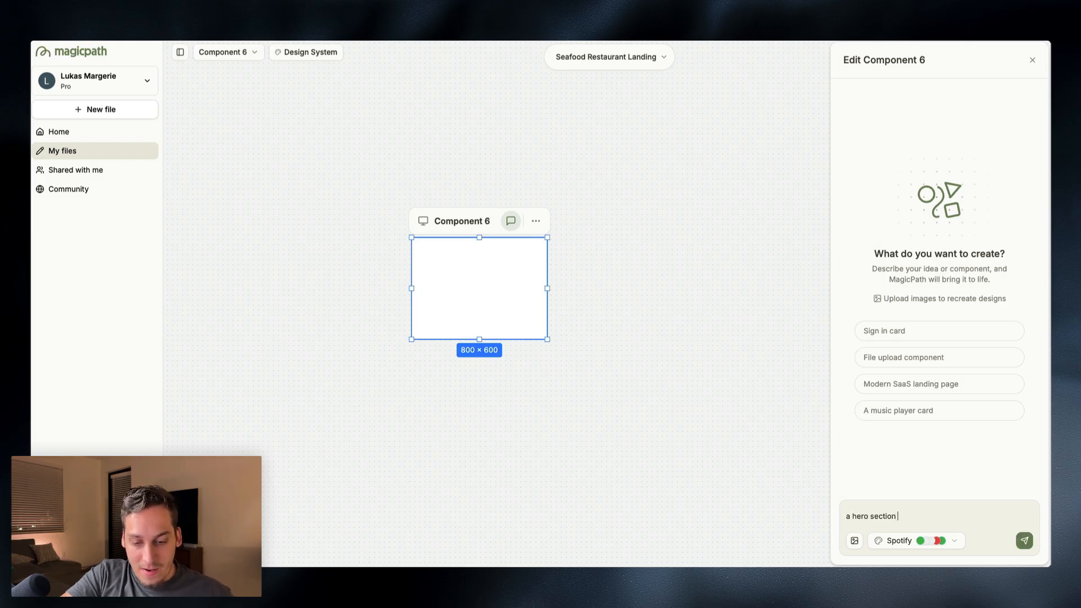
text(for a restauran)
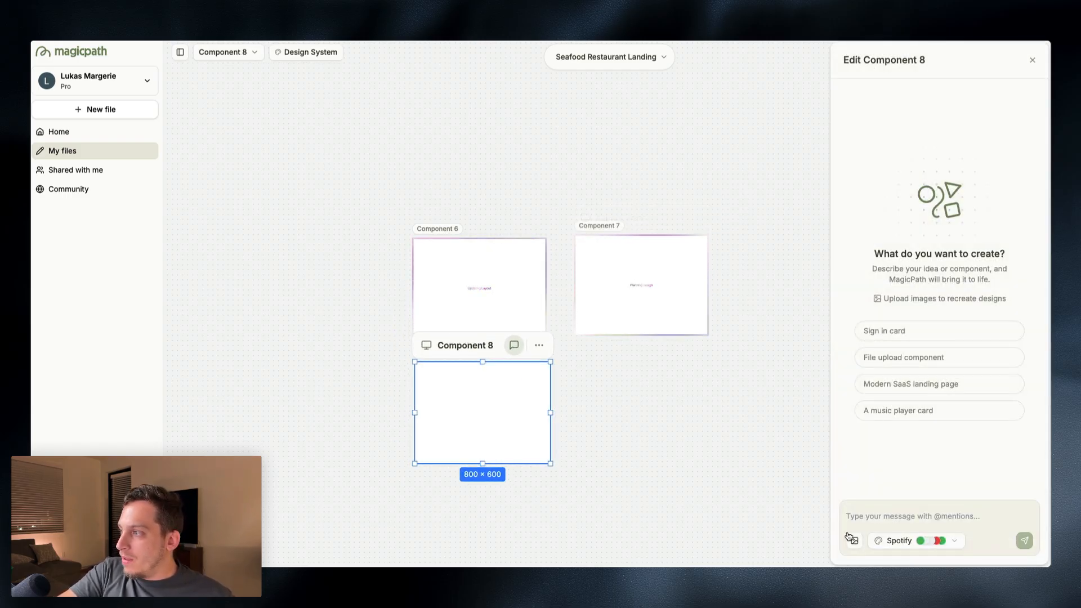
text(a dark mode hero section for a seafood restaurant)
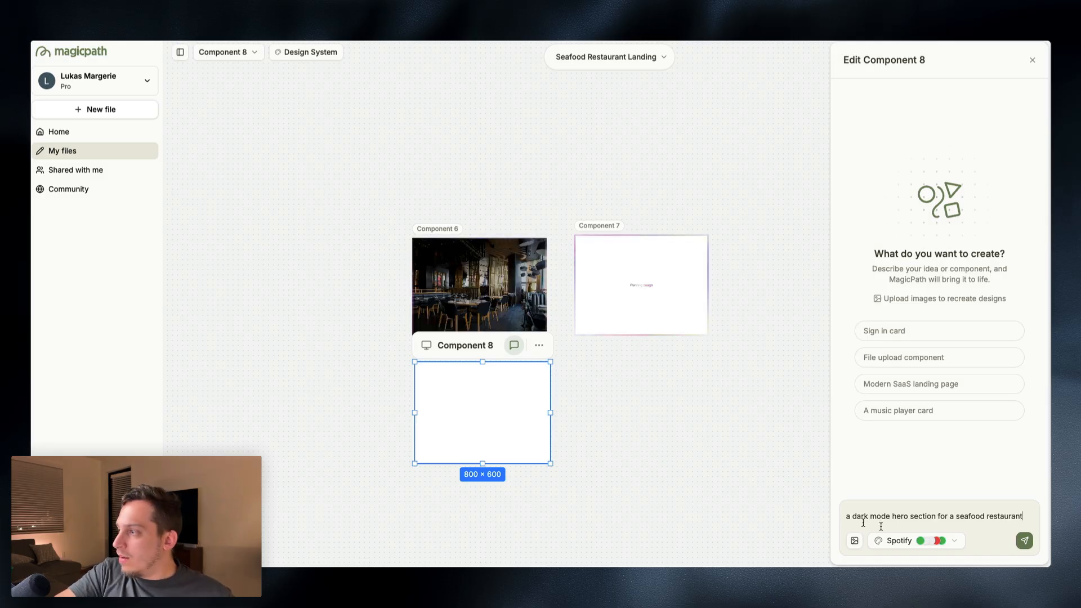
- Generate the dark-mode seafood hero and enlarge the Bella Vista and Lumière heroes side by side
click(1025, 540)
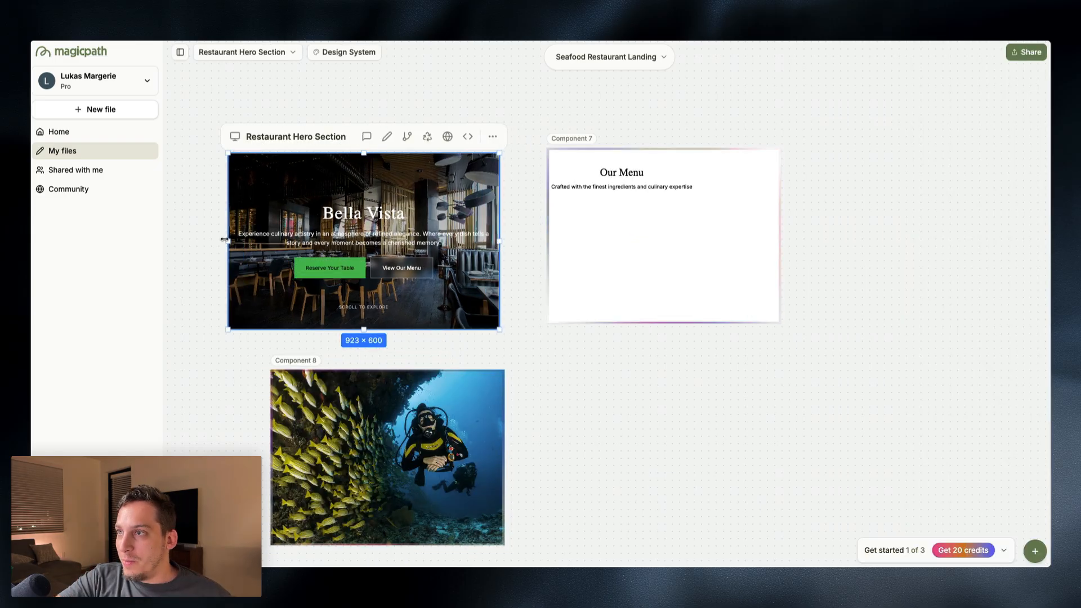
drag(227, 239, 221, 239)
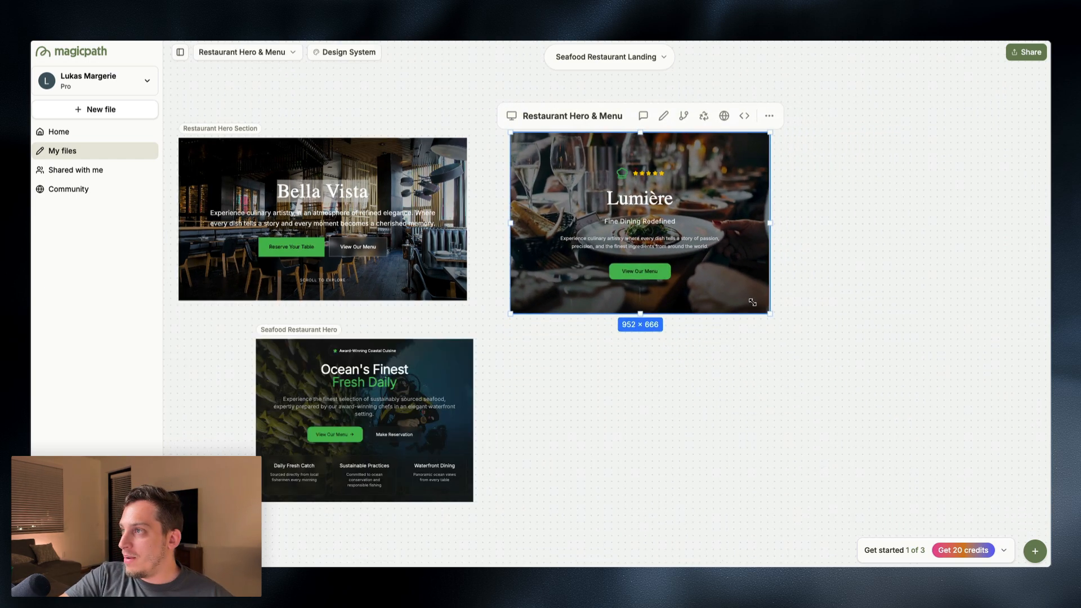
drag(753, 302, 724, 297)
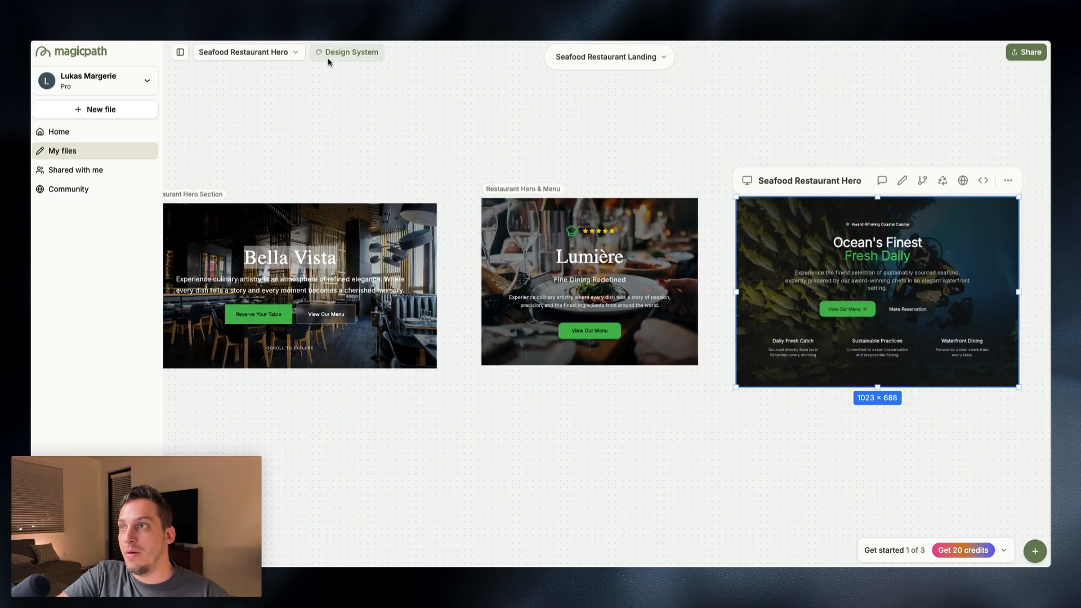
- In tweakcn, apply the built-in Soft Pop theme in light mode and show its stylesheet code
click(351, 52)
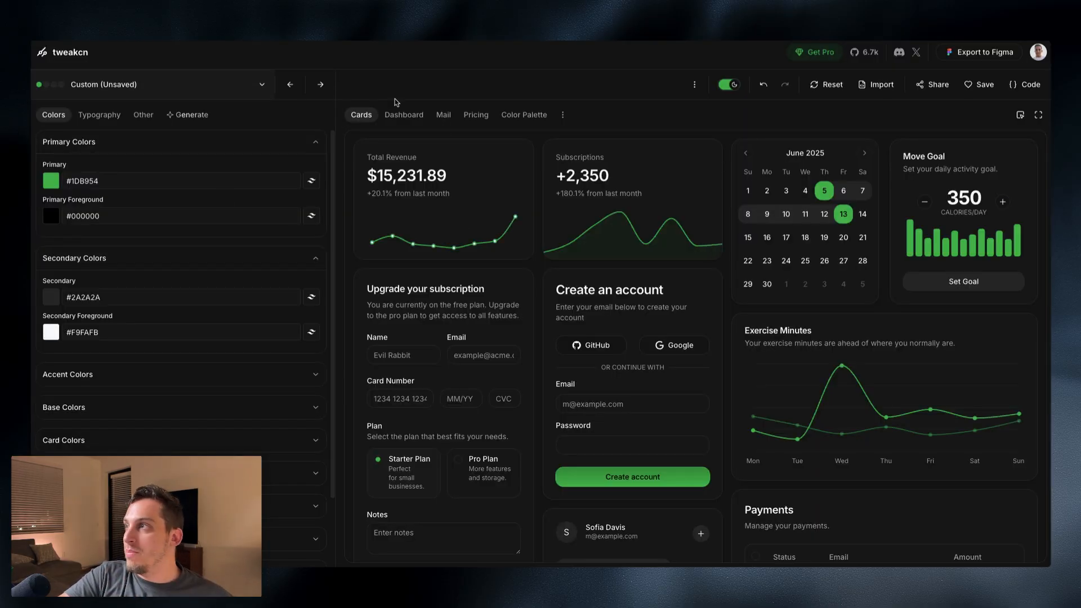
click(728, 85)
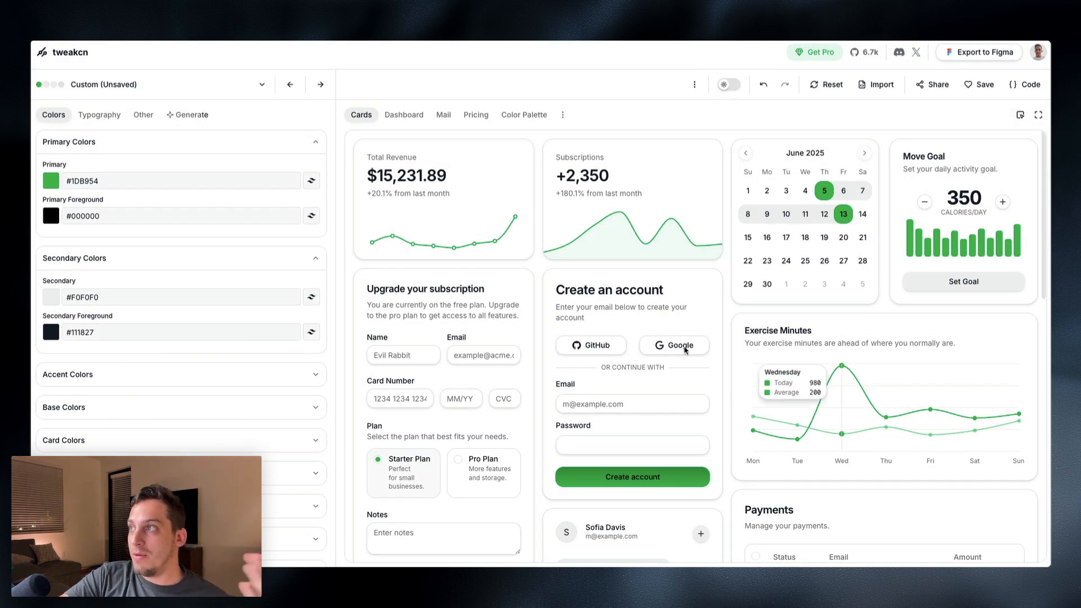
click(727, 85)
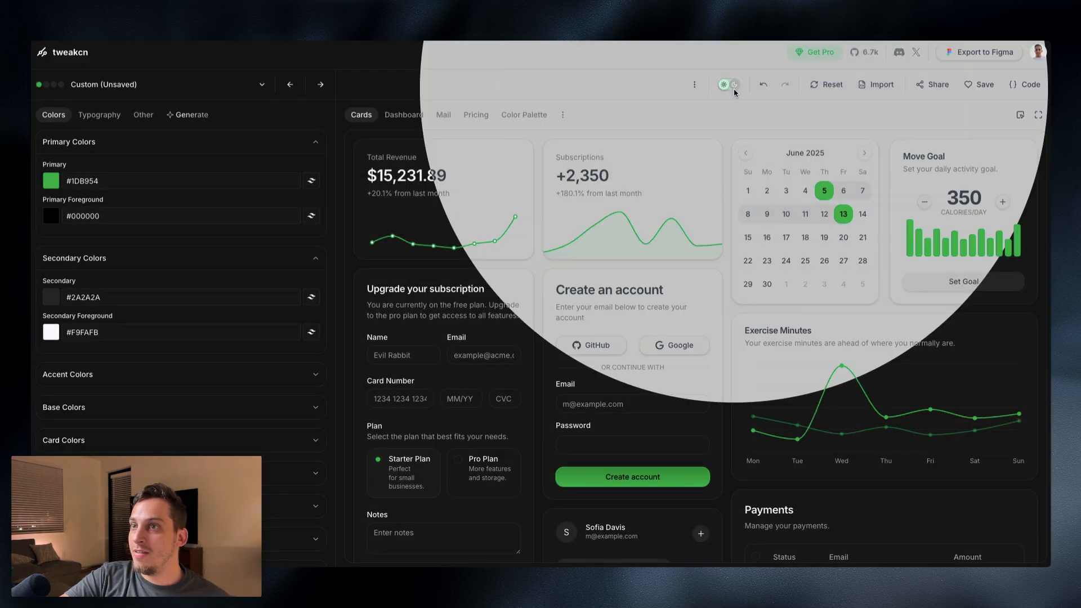
click(725, 84)
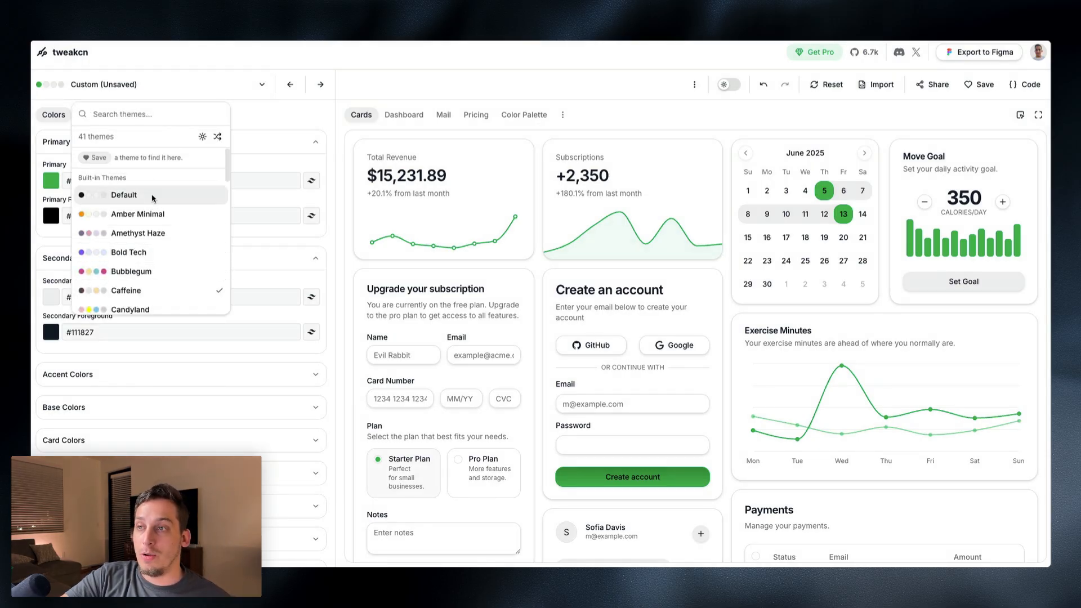
click(124, 195)
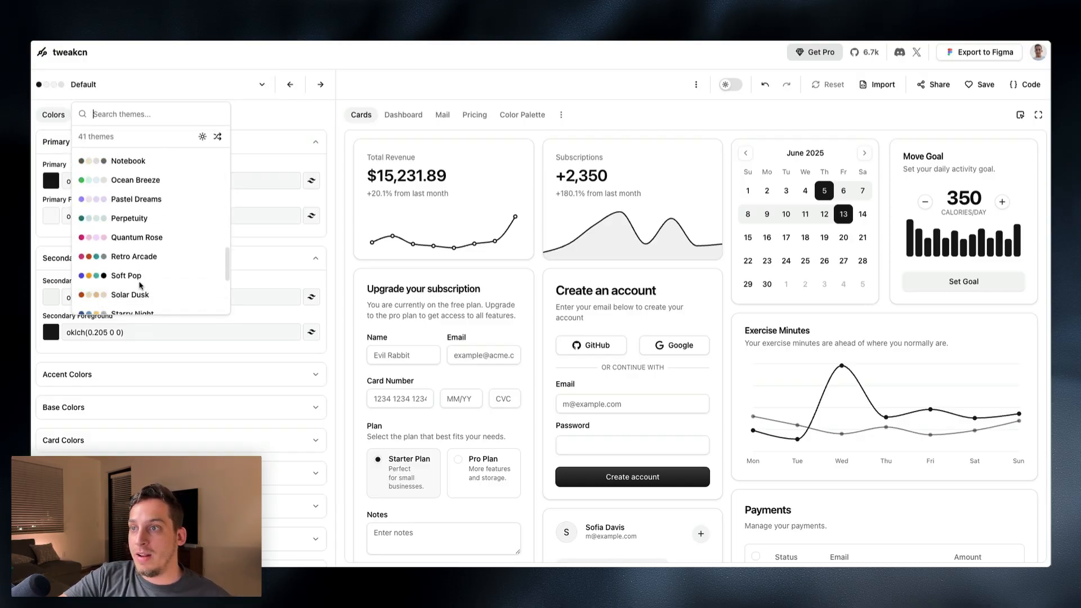
click(126, 275)
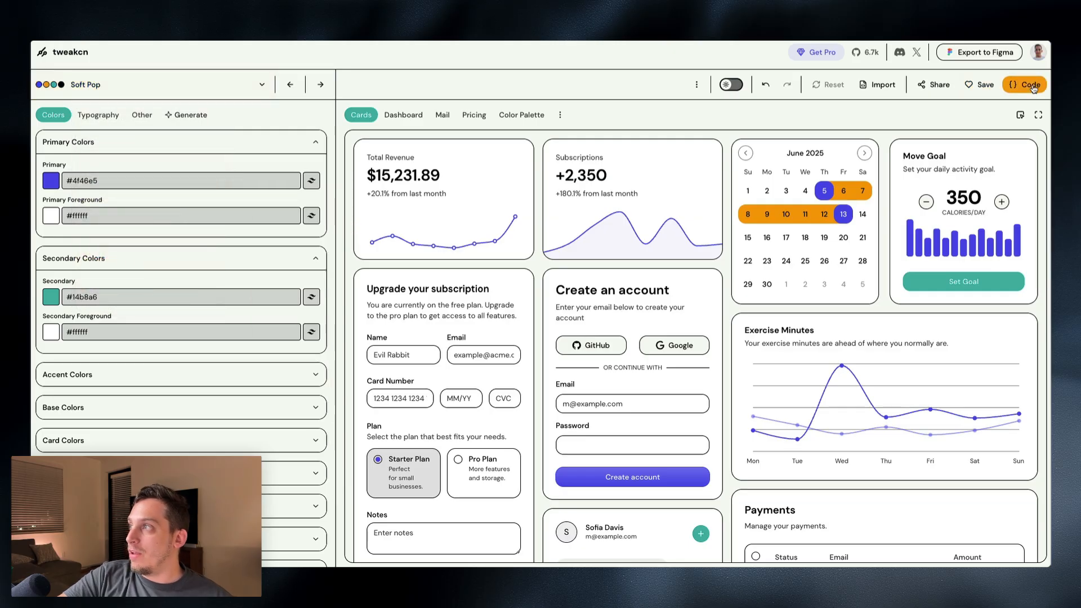
click(1025, 83)
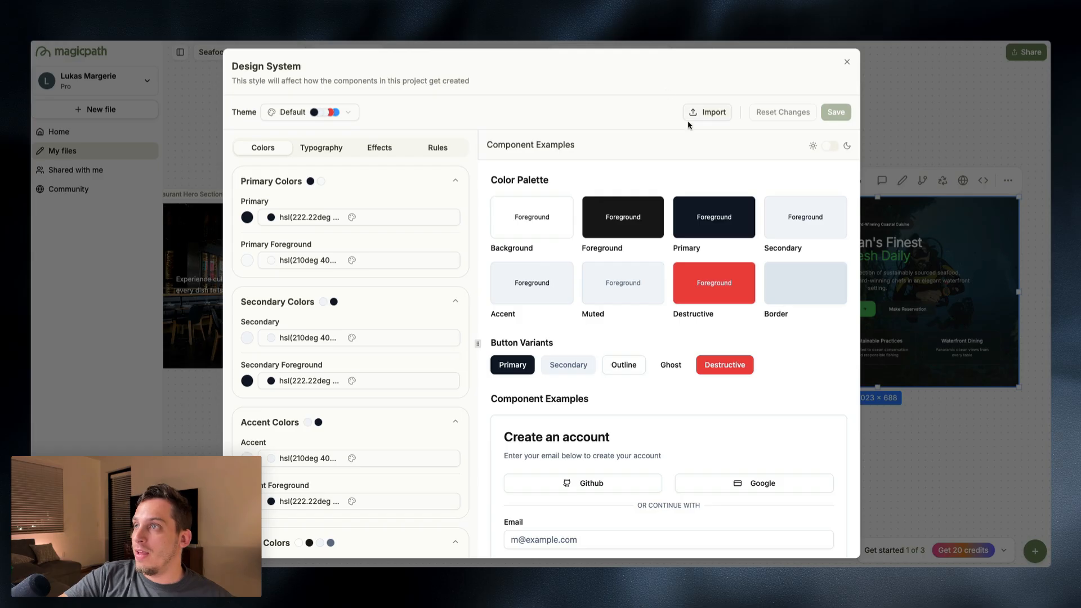
- Import the pasted Soft Pop CSS into the Design System and apply it
click(707, 112)
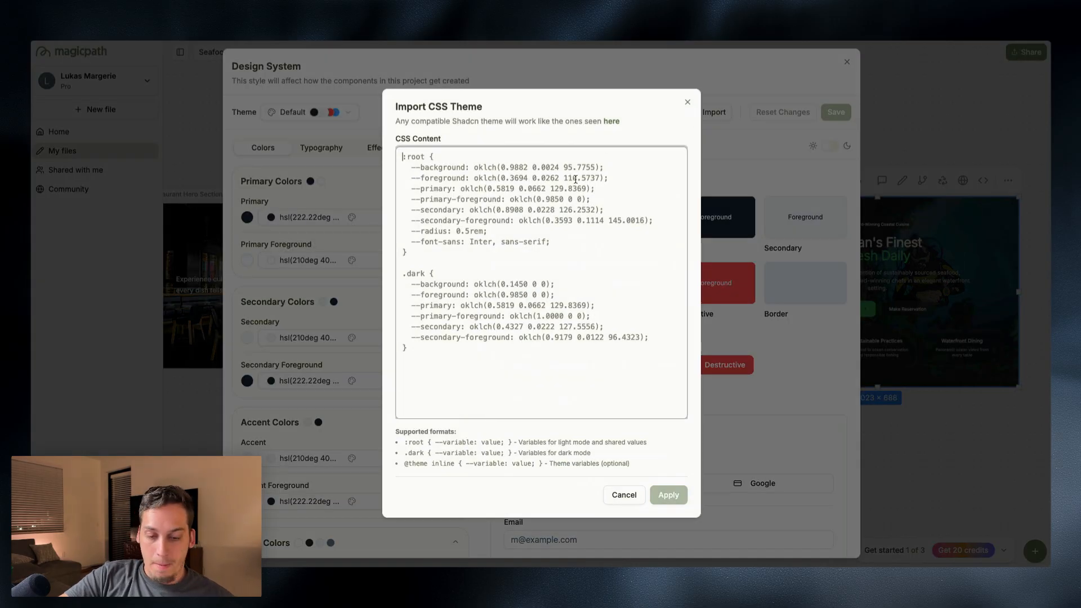
click(669, 495)
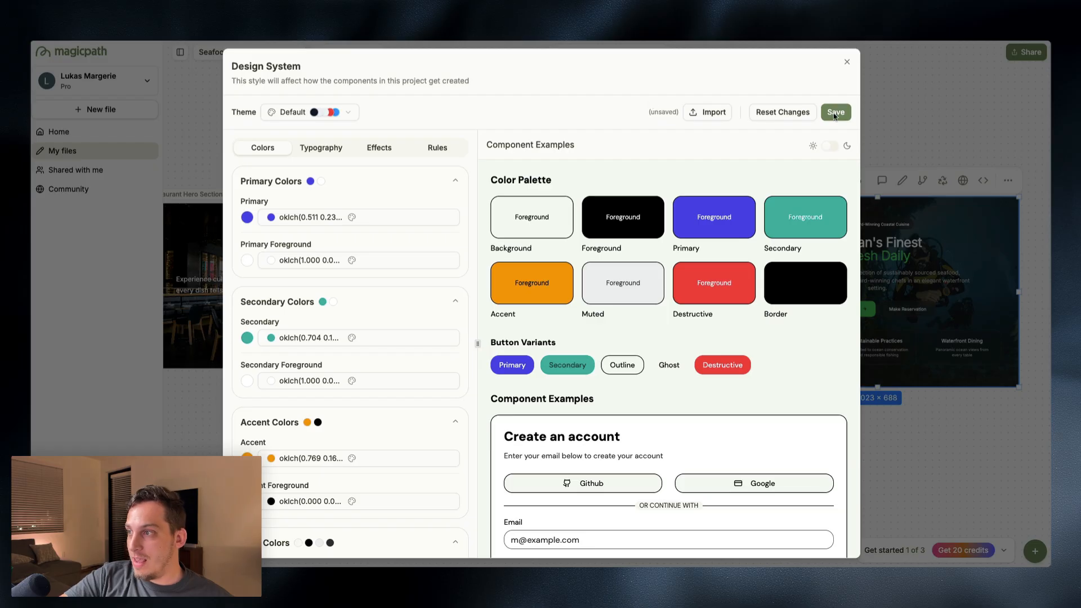
click(831, 146)
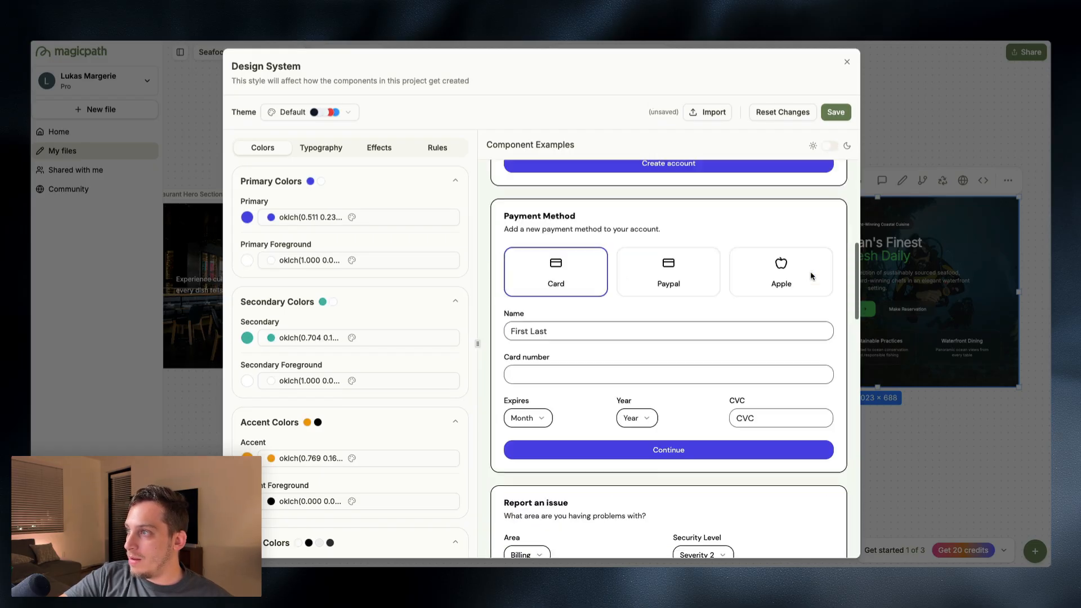
scroll(down, 3)
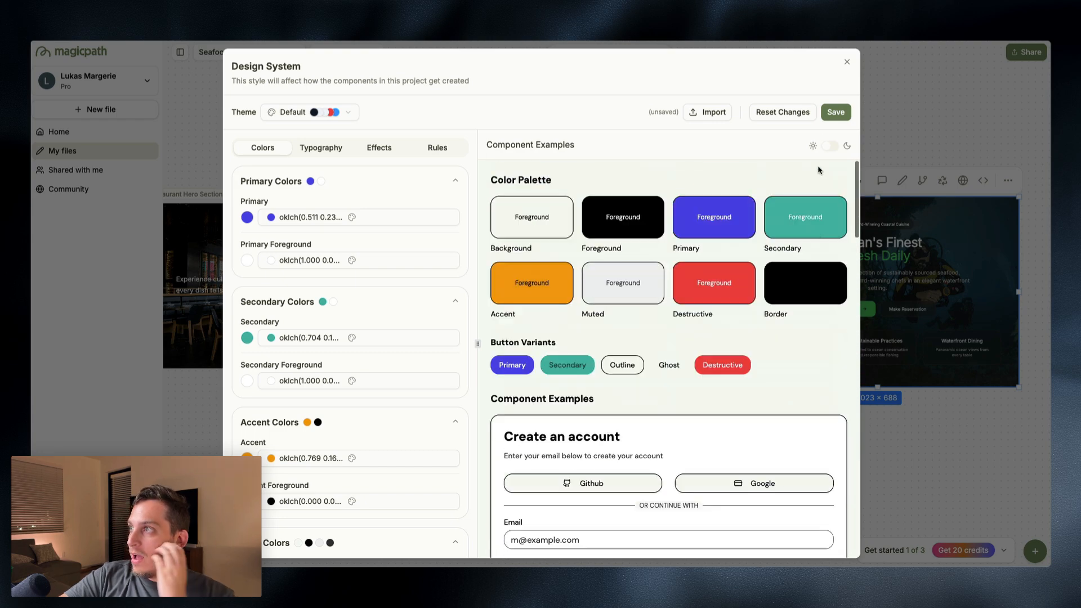
- Save the design system as a new system named 'Pop'
click(836, 112)
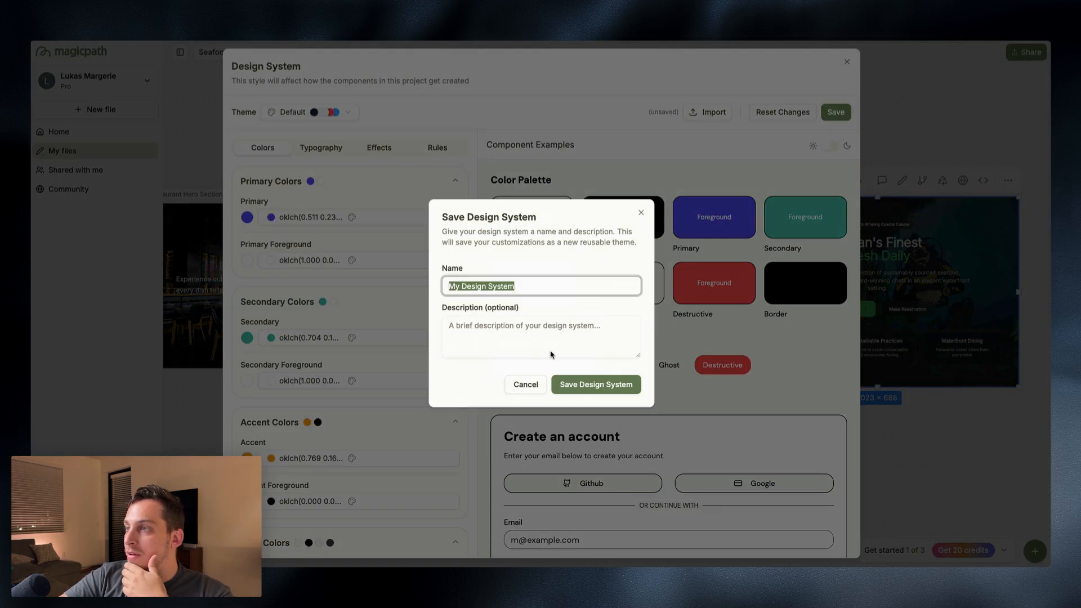
text(Pop)
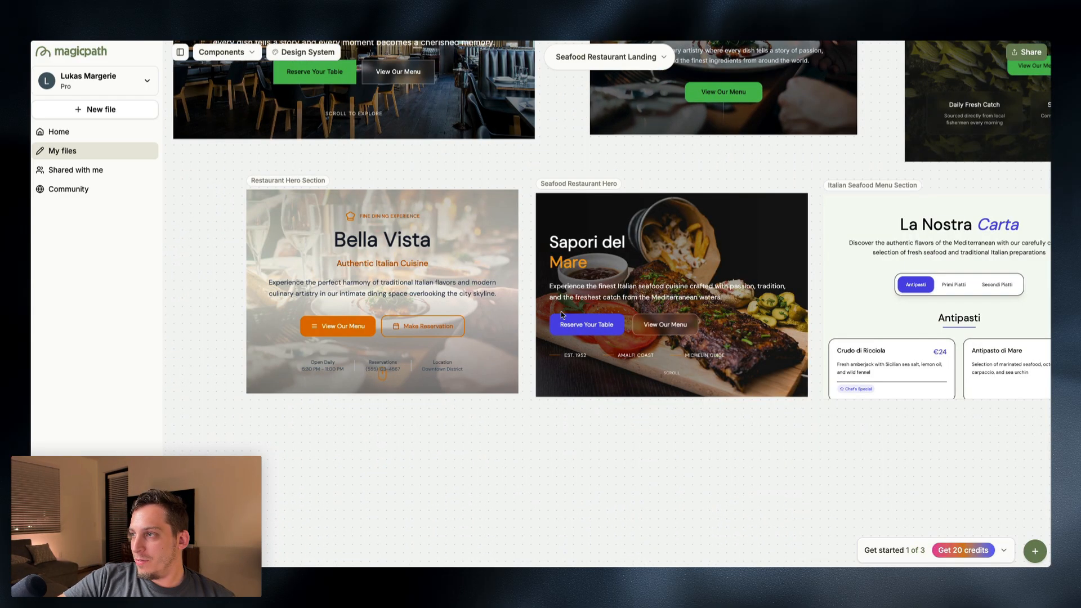
click(670, 290)
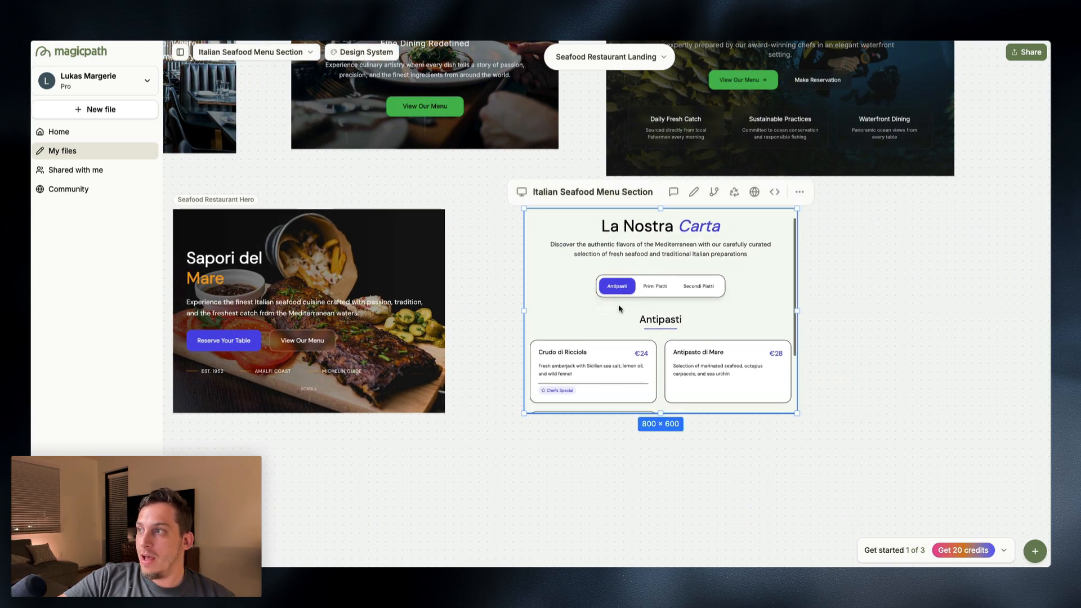
click(699, 300)
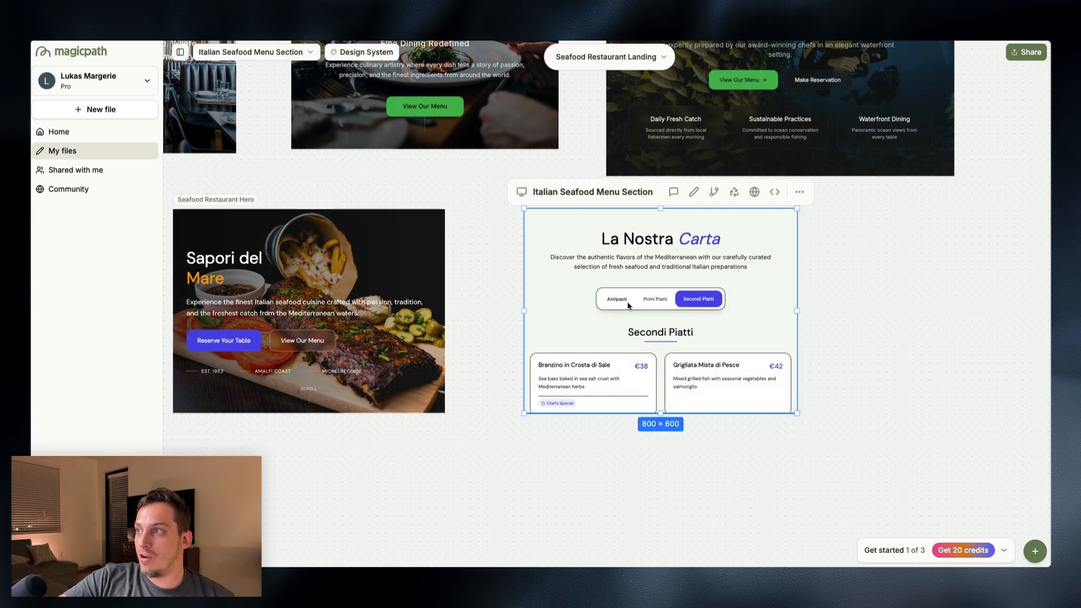
click(617, 299)
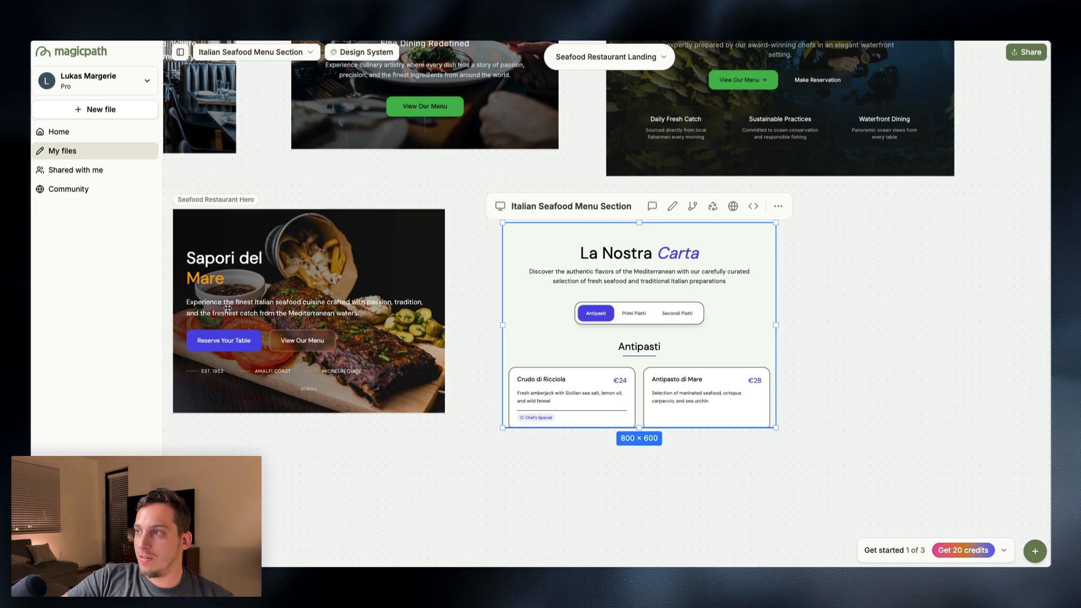
scroll(down, 3)
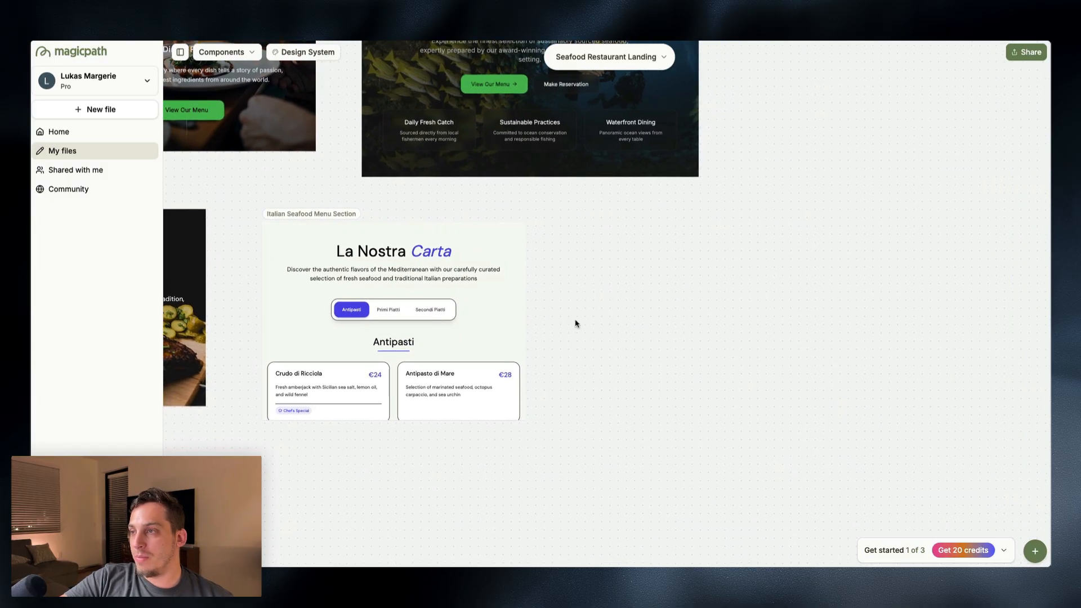
- Browse the Community gallery, loading more projects, down to the Premium Video Streaming site card
click(68, 189)
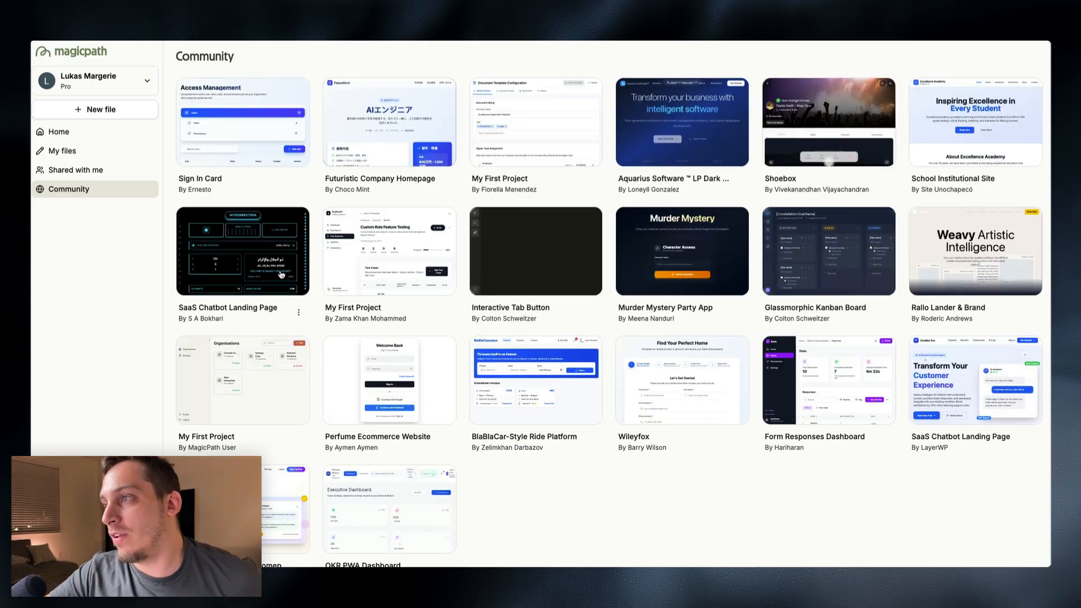
scroll(down, 3)
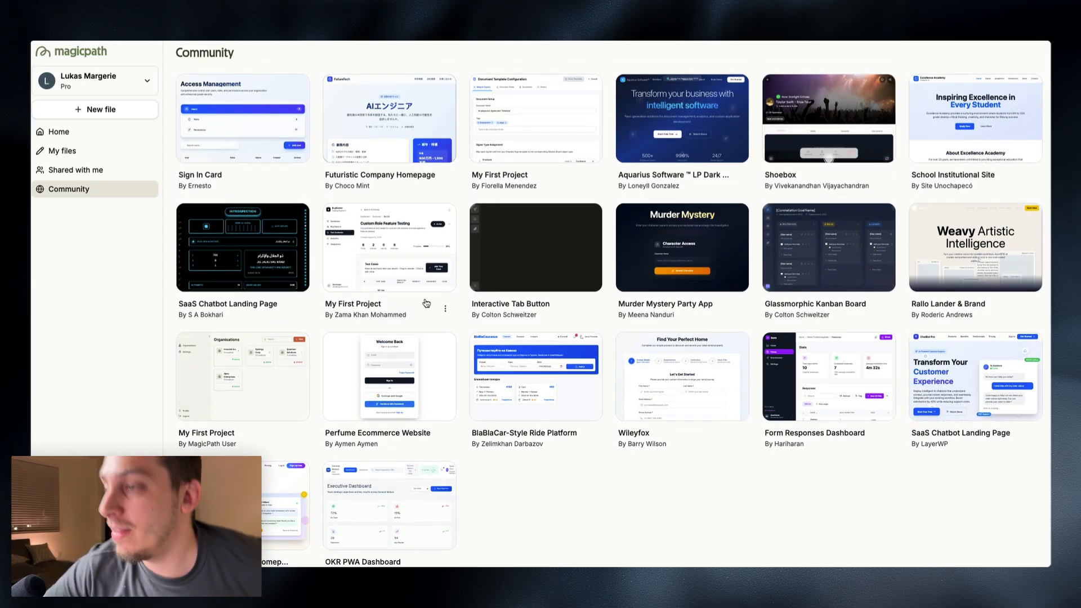
scroll(down, 3)
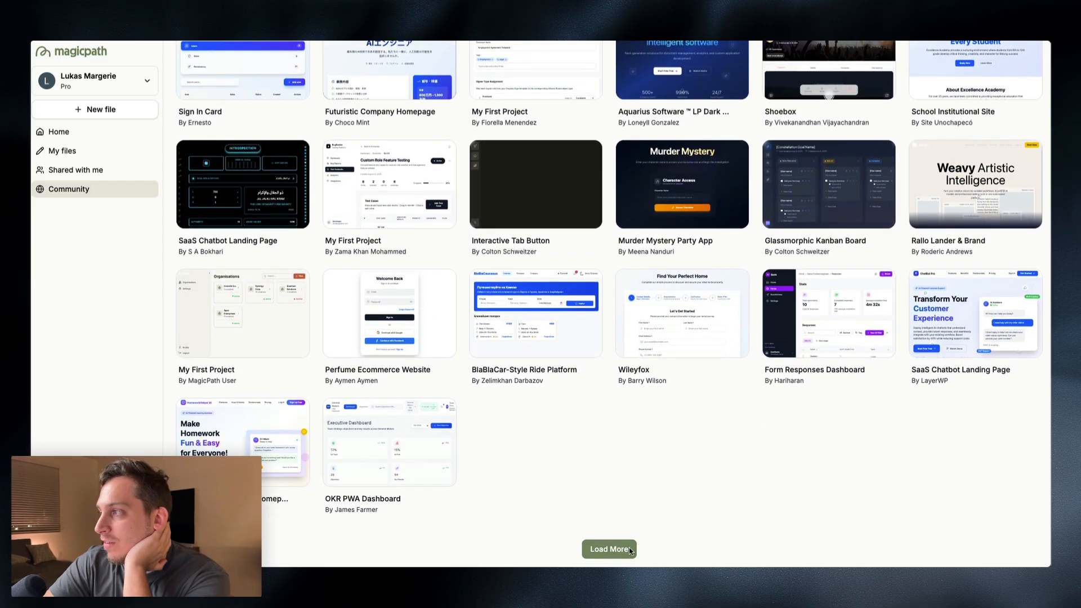
click(609, 549)
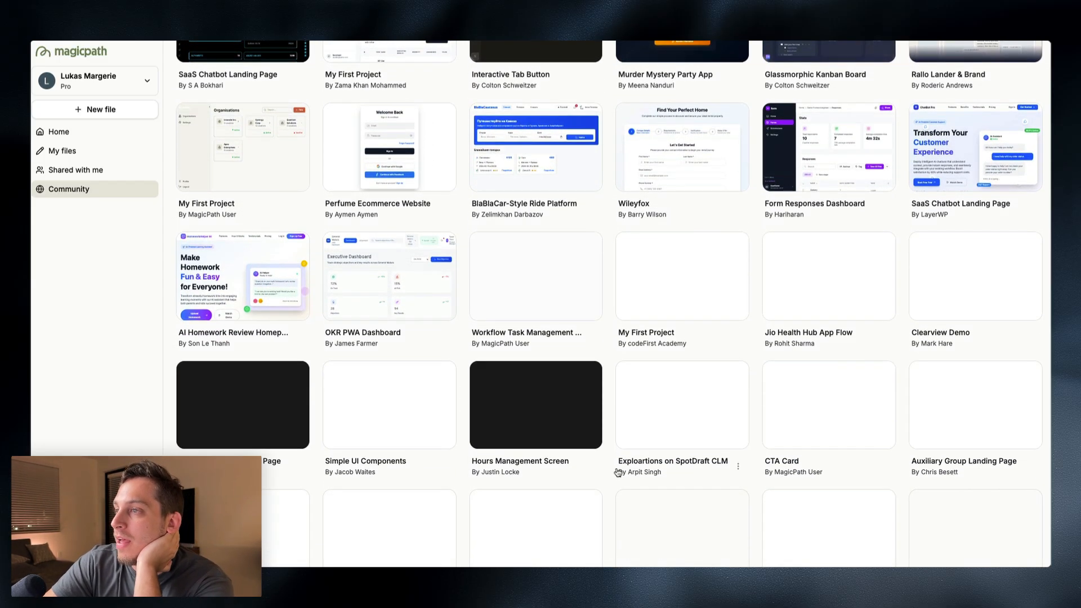
scroll(down, 3)
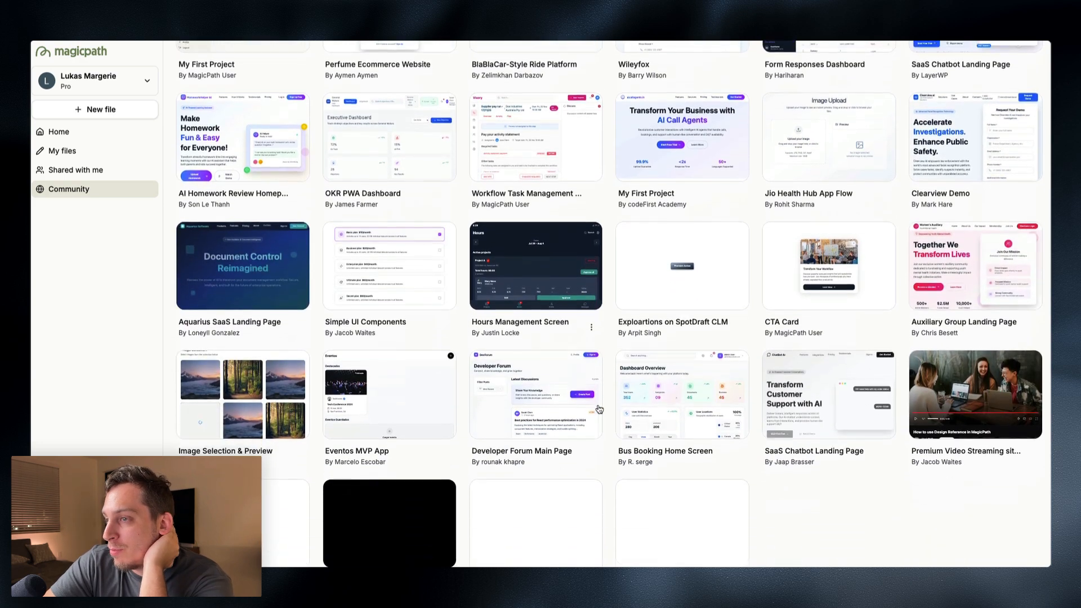
scroll(down, 3)
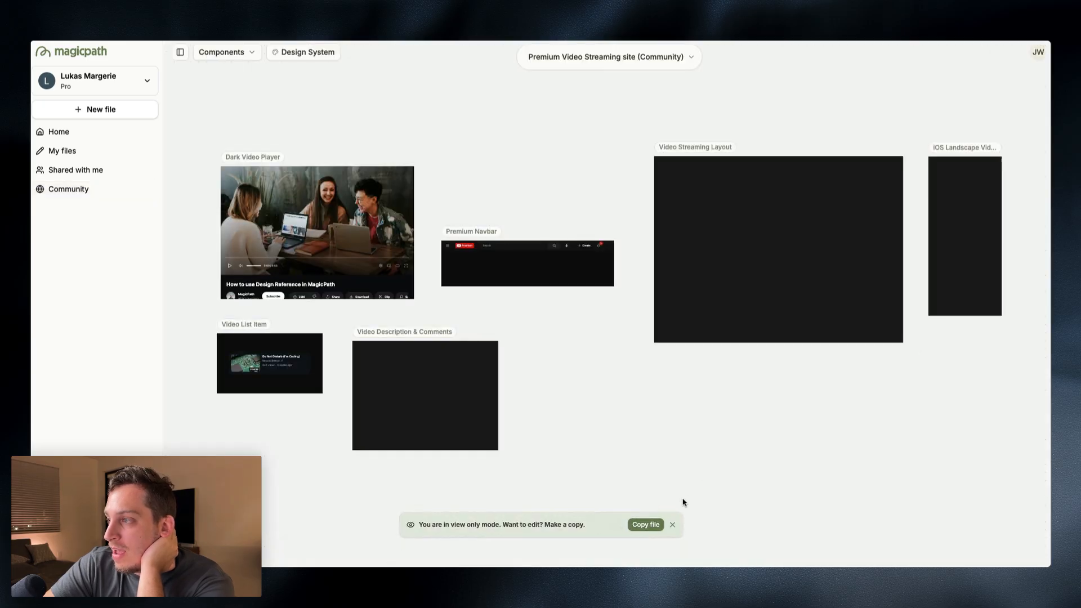
- Copy the Premium Video Streaming site into my own files and return to its canvas
click(646, 525)
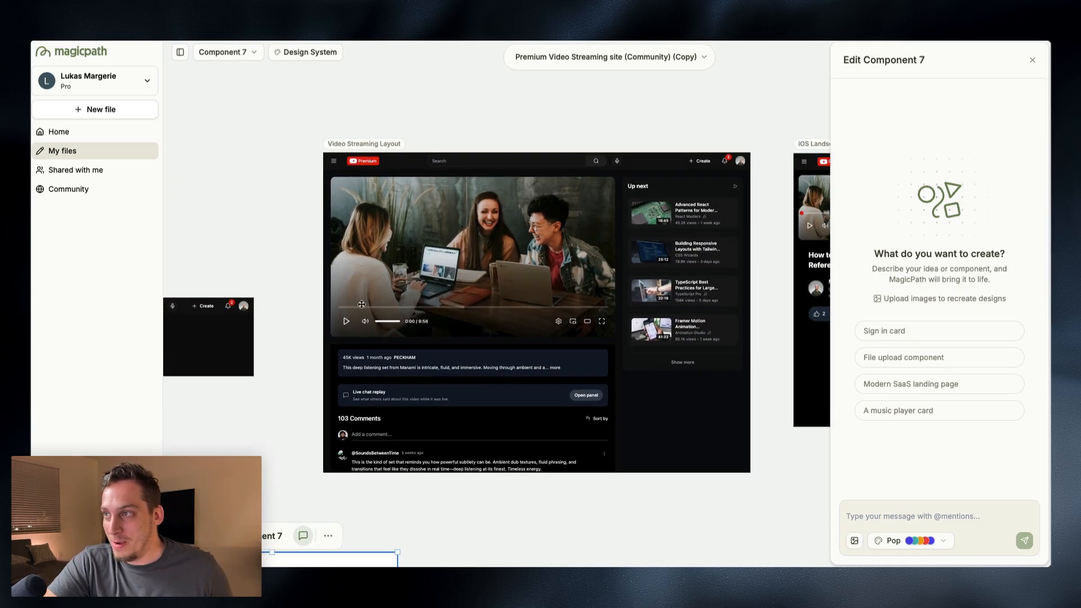
click(1033, 59)
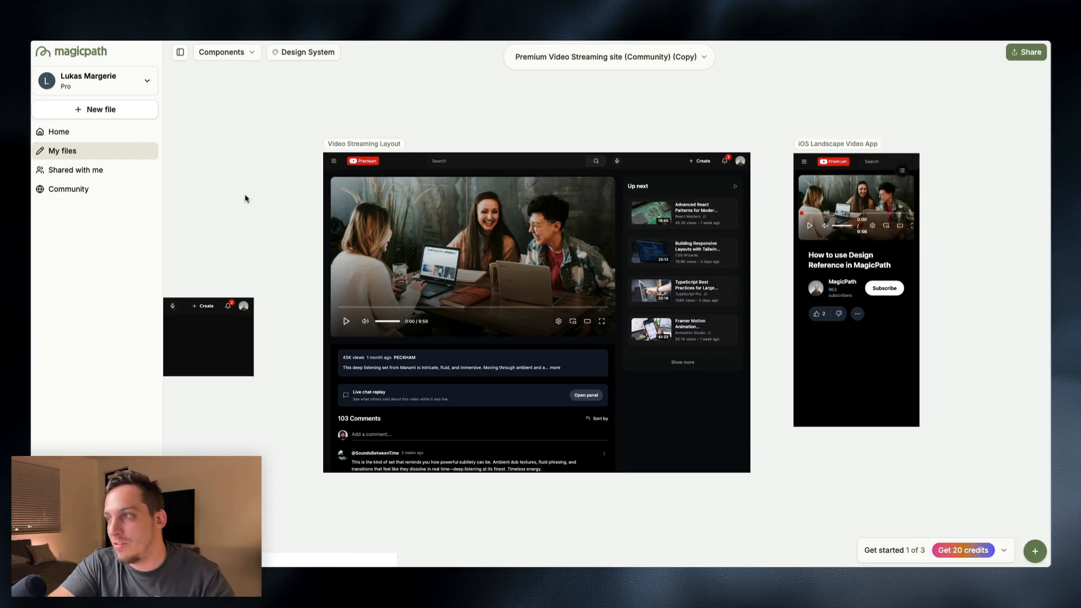